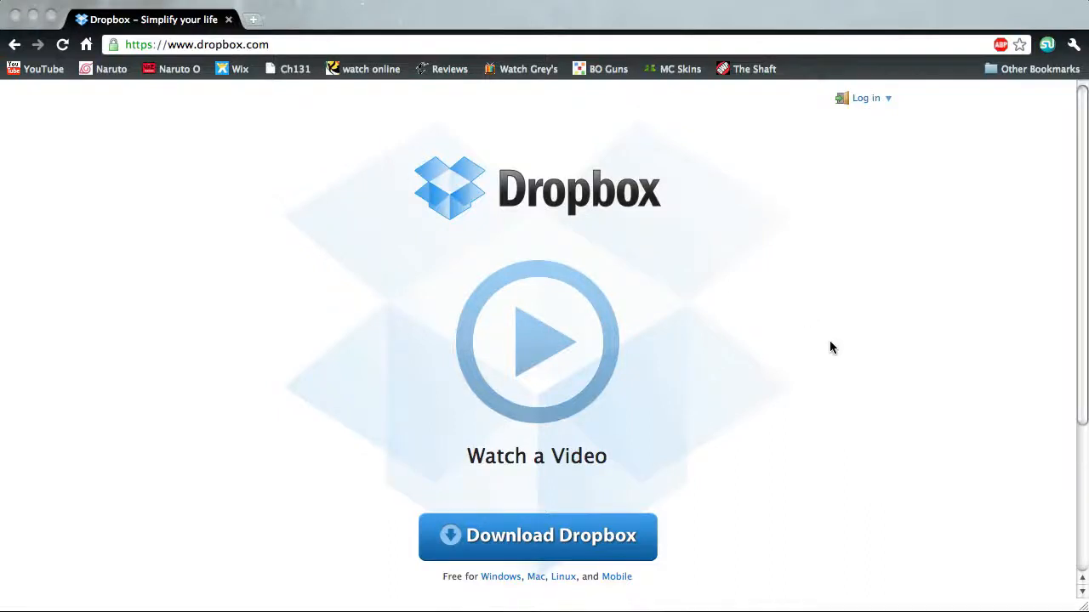
{"action": "mouse_move", "coordinate": [663, 233]}
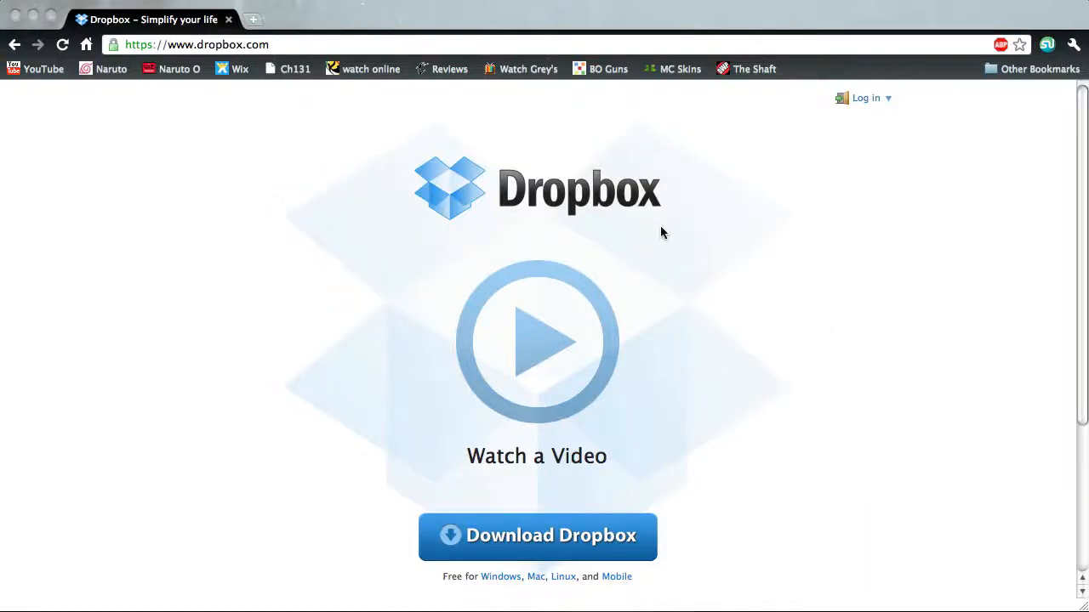
{"action": "mouse_move", "coordinate": [722, 246]}
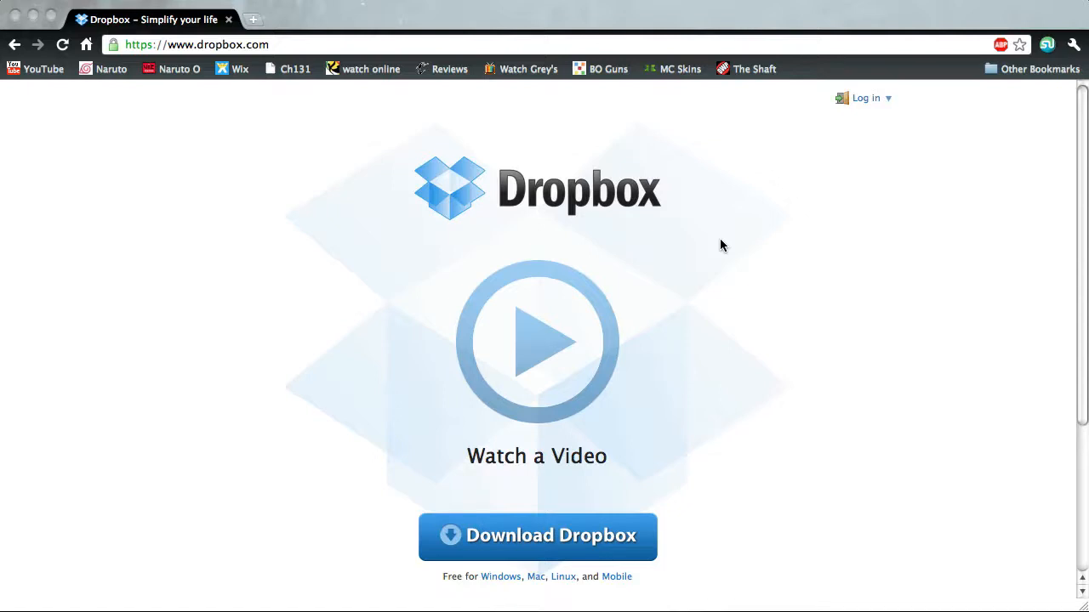
{"action": "mouse_move", "coordinate": [710, 217]}
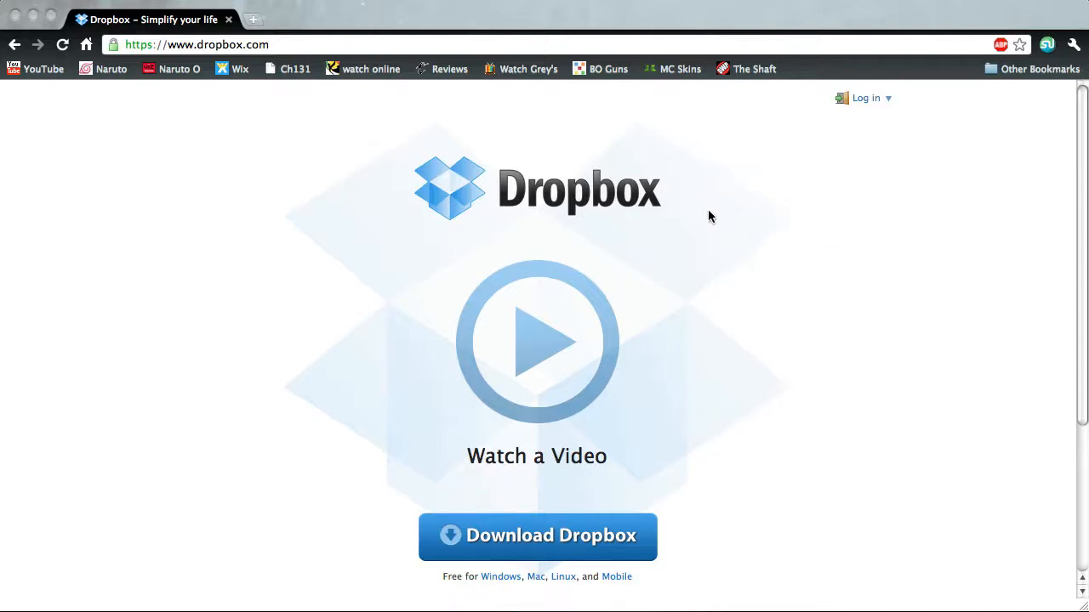
{"action": "mouse_move", "coordinate": [656, 250]}
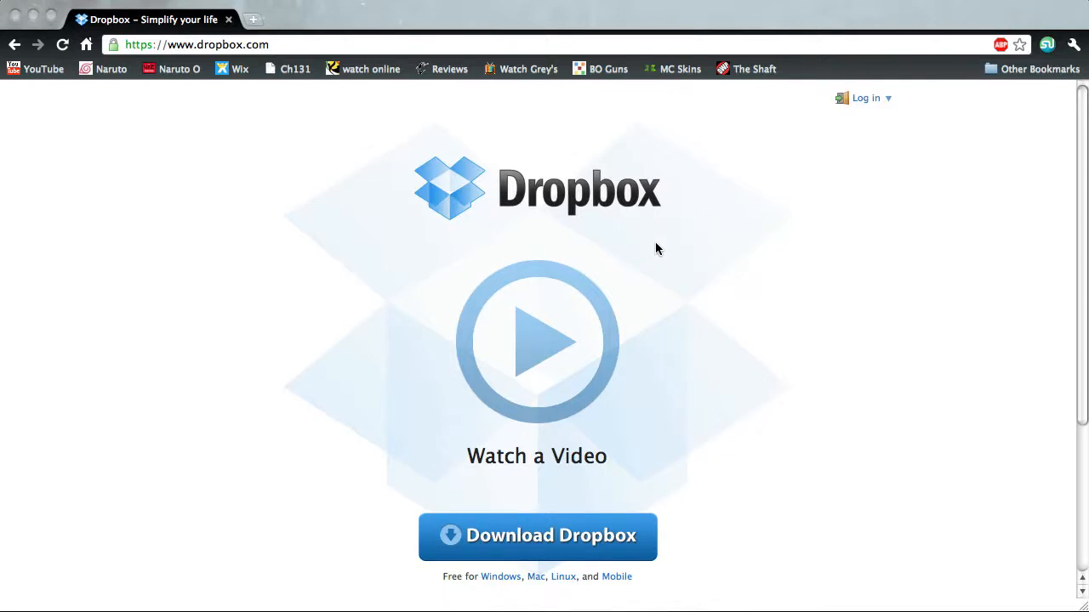
{"action": "mouse_move", "coordinate": [817, 178]}
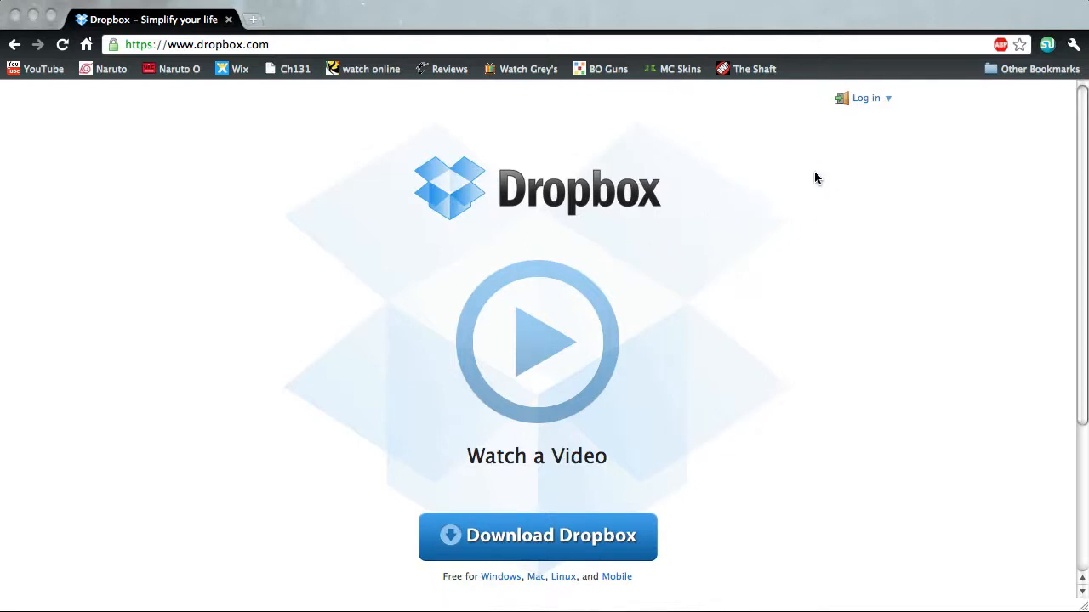
{"action": "mouse_move", "coordinate": [726, 239]}
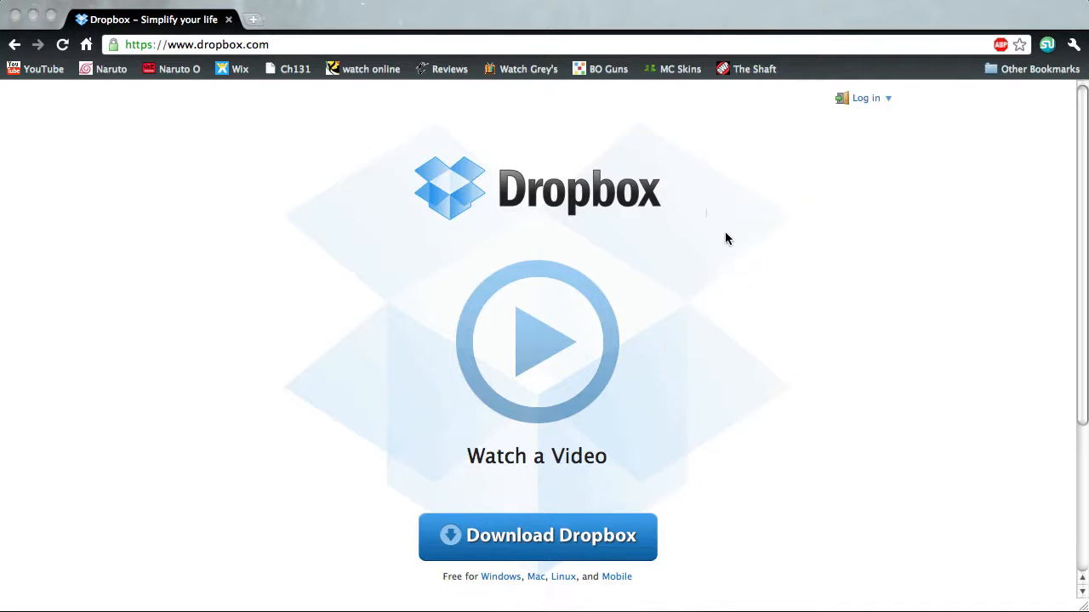
{"action": "mouse_move", "coordinate": [717, 251]}
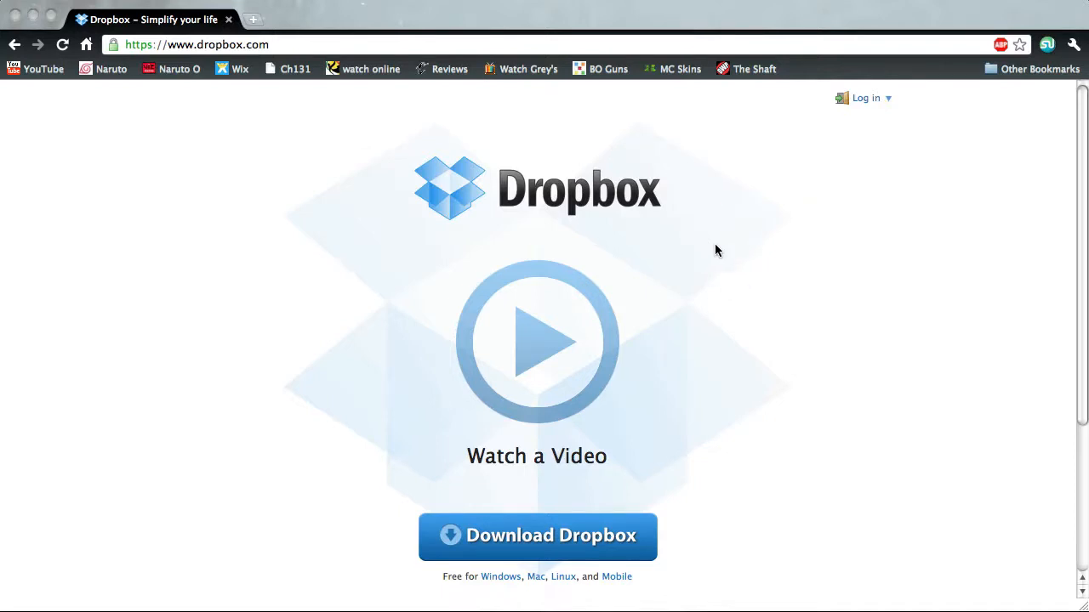
{"action": "mouse_move", "coordinate": [251, 57]}
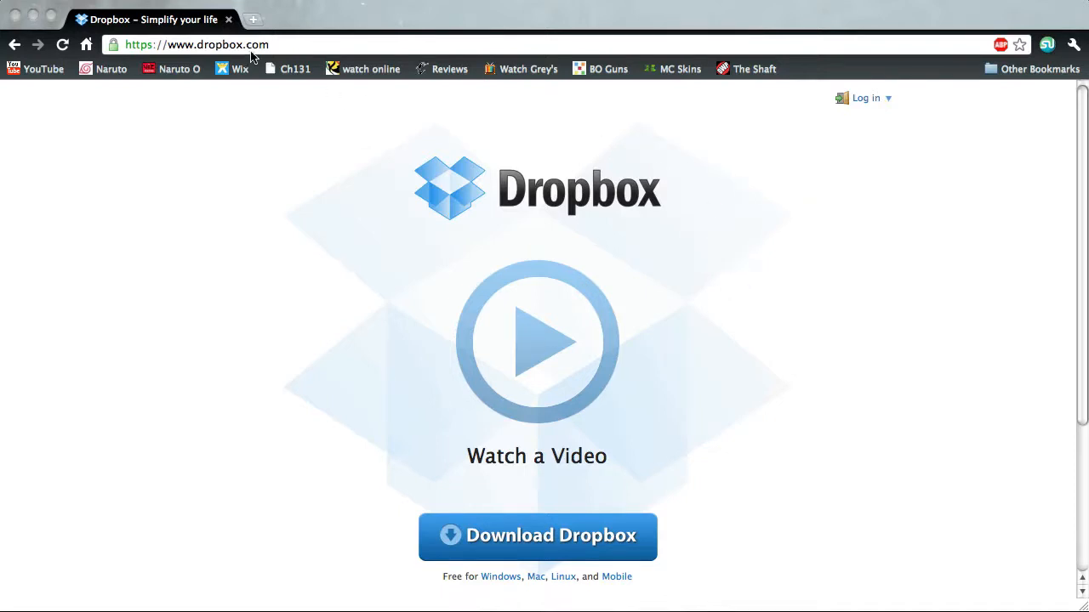
{"action": "mouse_move", "coordinate": [530, 366]}
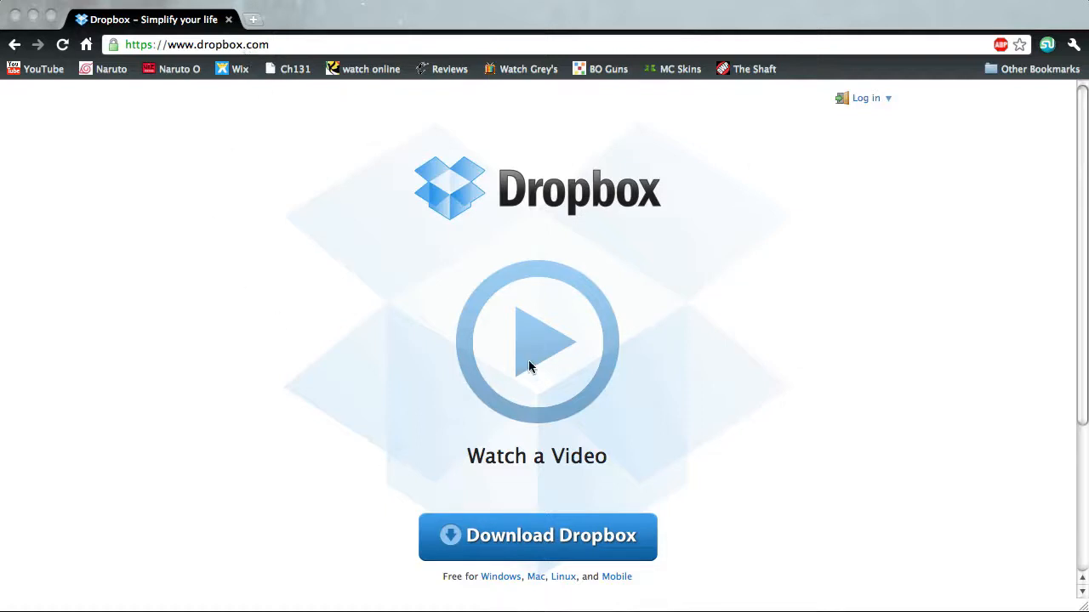
{"action": "mouse_move", "coordinate": [763, 549]}
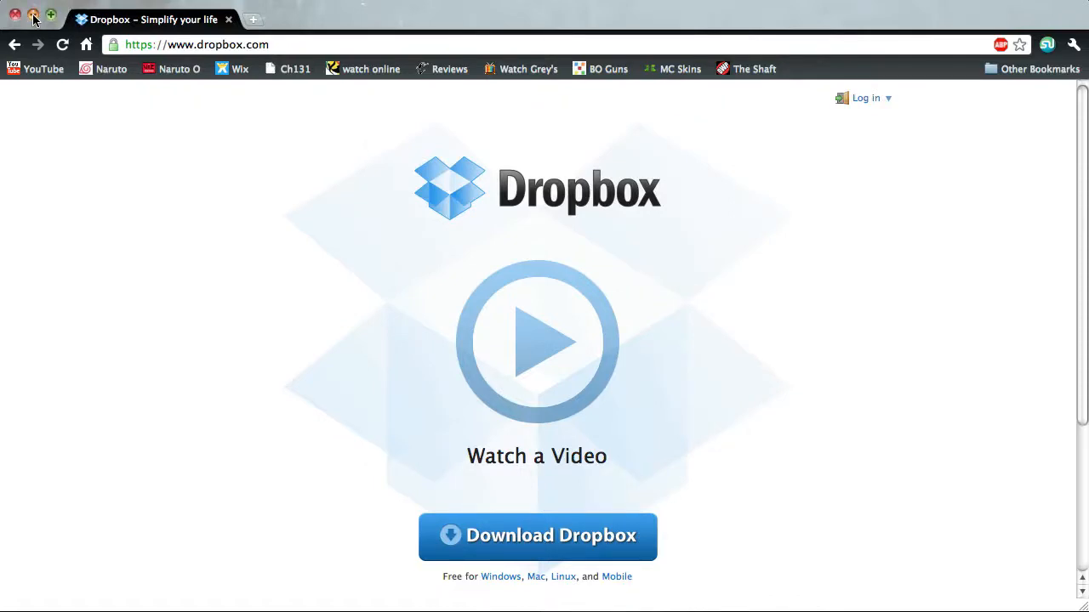
- Minimize Chrome and dismiss the Dropbox menu to reveal the Dropbox folder in Finder
{"action": "left_click", "coordinate": [15, 15]}
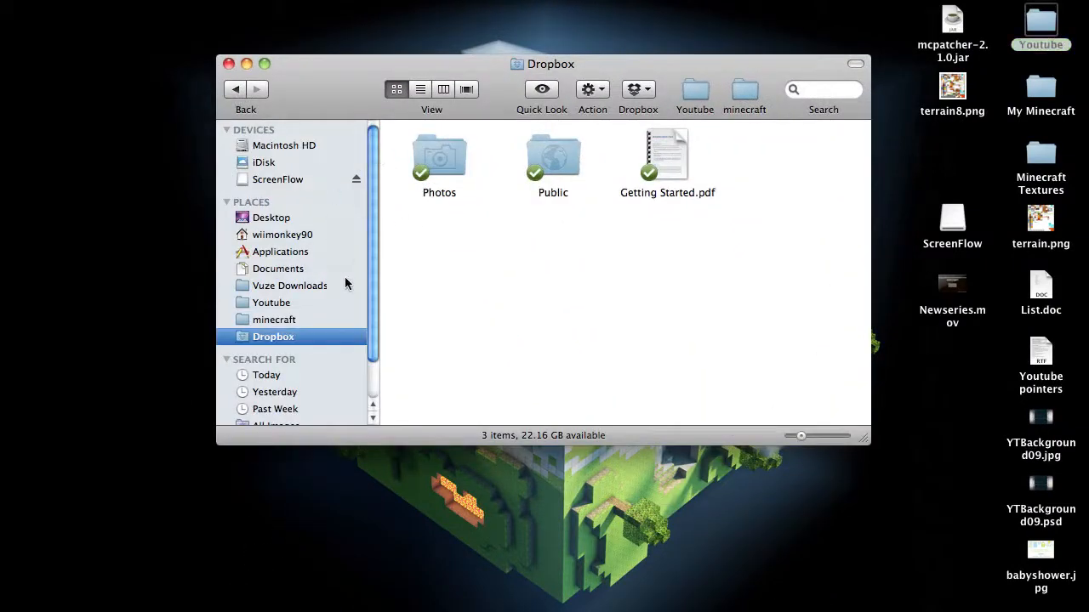
{"action": "mouse_move", "coordinate": [681, 271]}
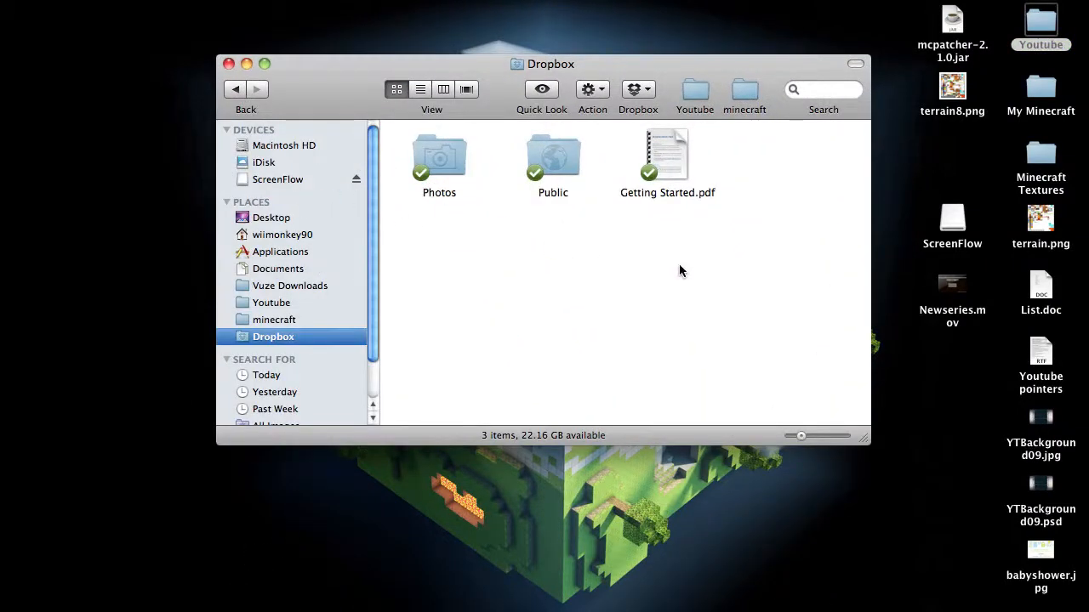
{"action": "mouse_move", "coordinate": [275, 337]}
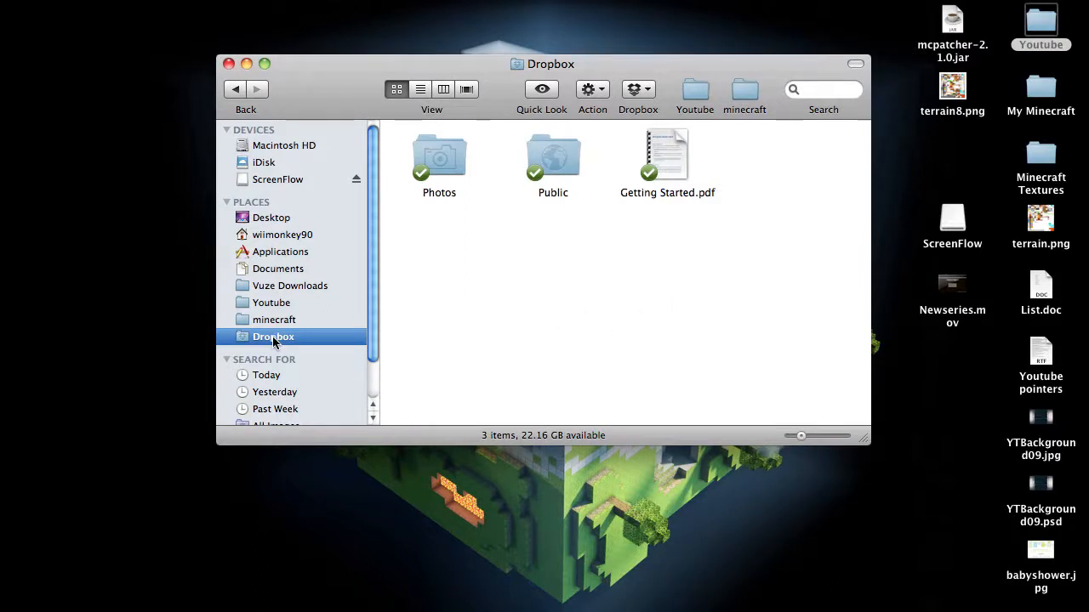
{"action": "mouse_move", "coordinate": [597, 246]}
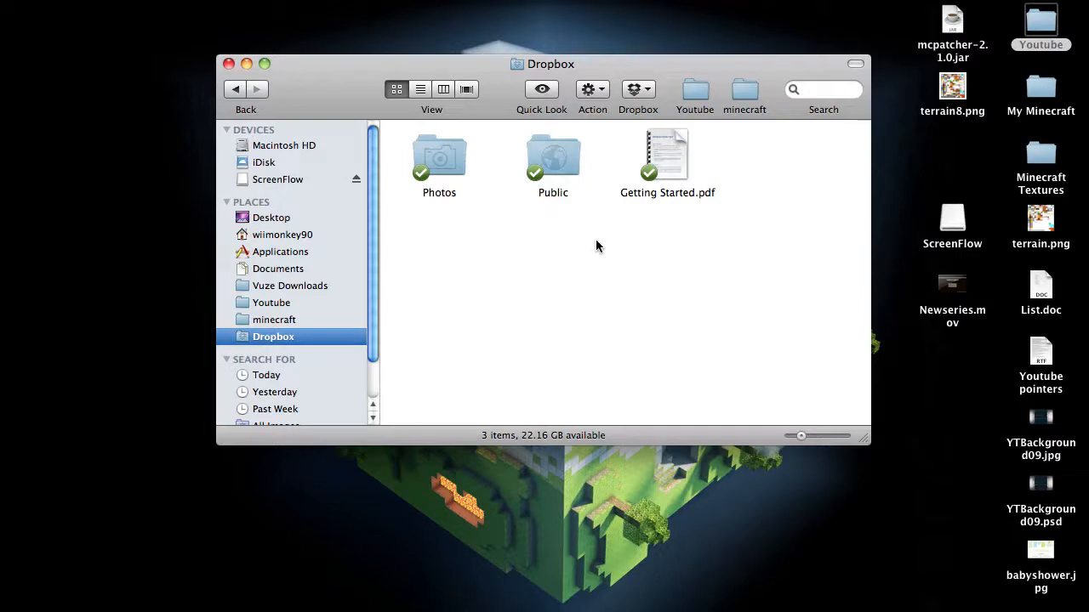
{"action": "mouse_move", "coordinate": [696, 6]}
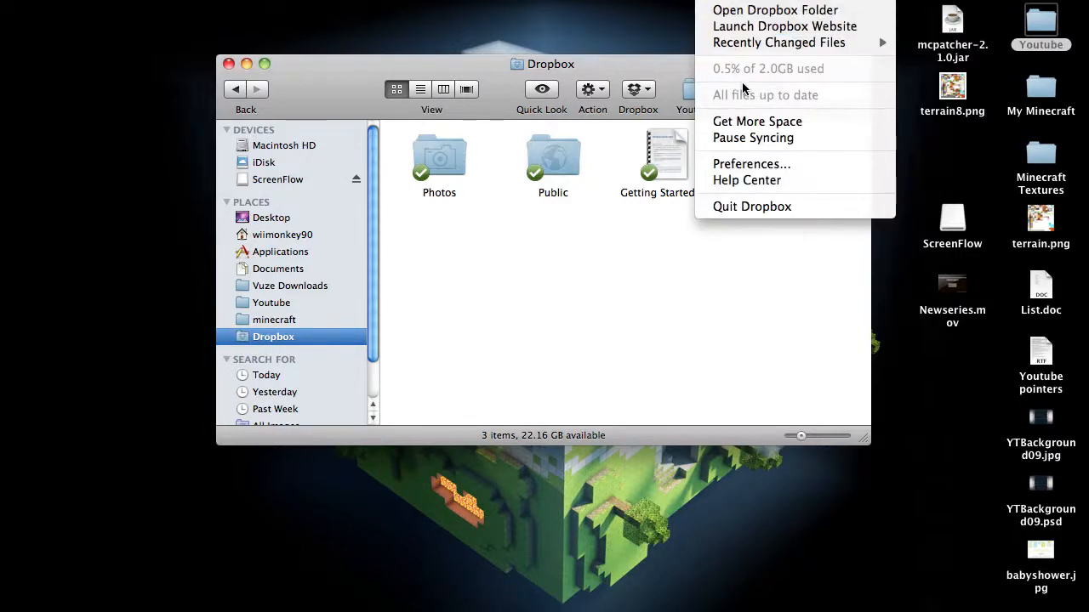
{"action": "left_click", "coordinate": [441, 291]}
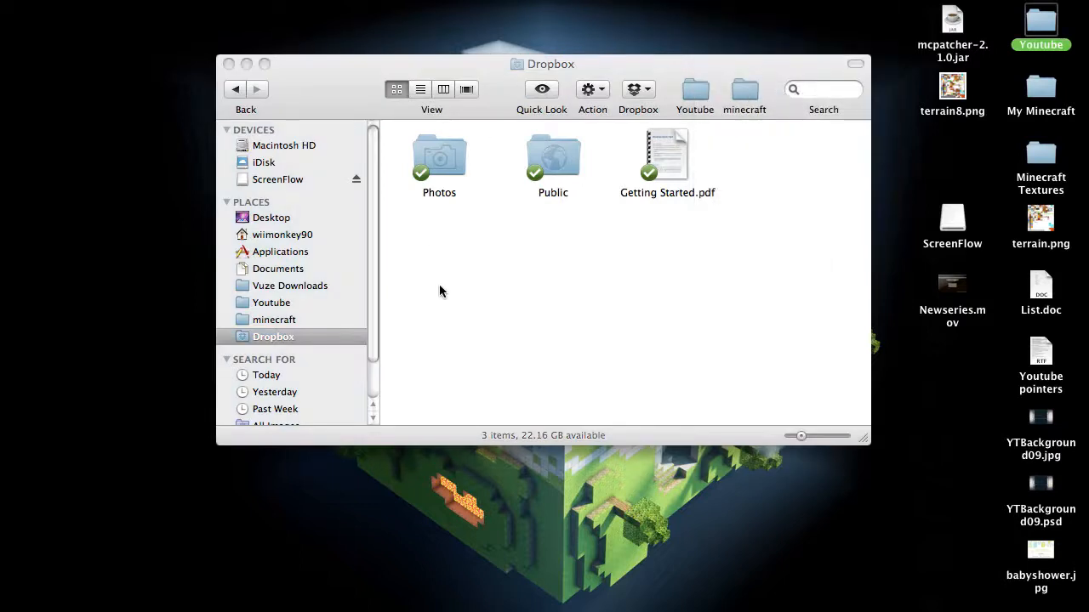
{"action": "mouse_move", "coordinate": [502, 193]}
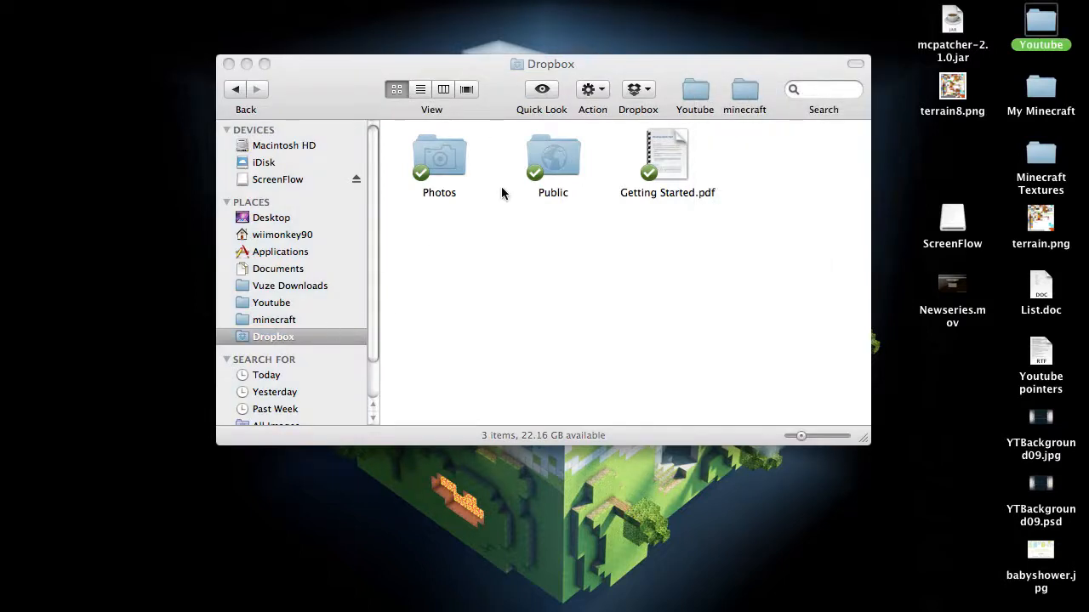
{"action": "mouse_move", "coordinate": [434, 165]}
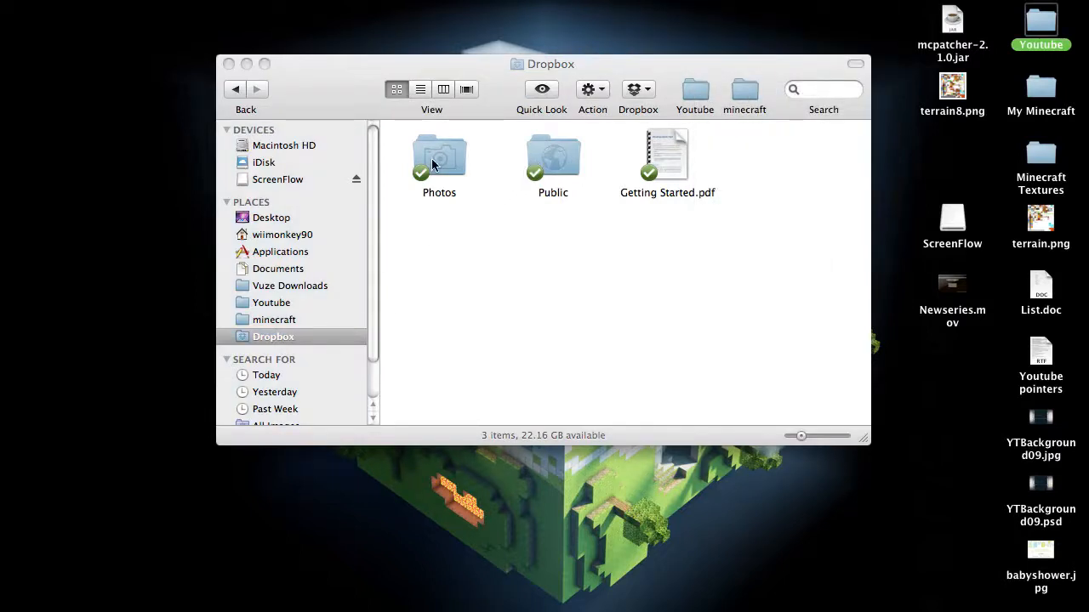
{"action": "mouse_move", "coordinate": [443, 171]}
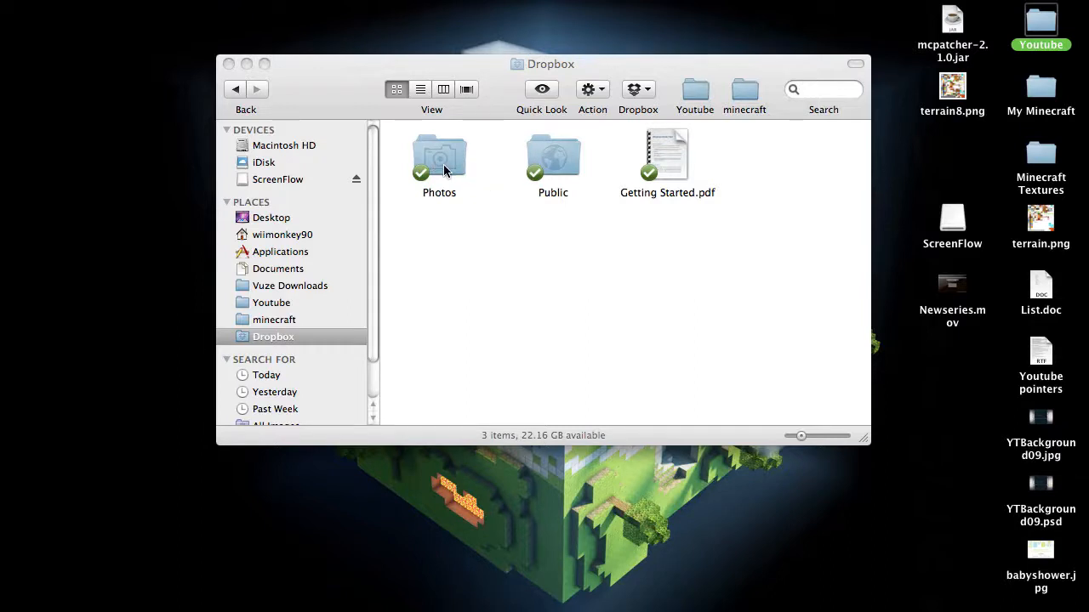
{"action": "mouse_move", "coordinate": [509, 159]}
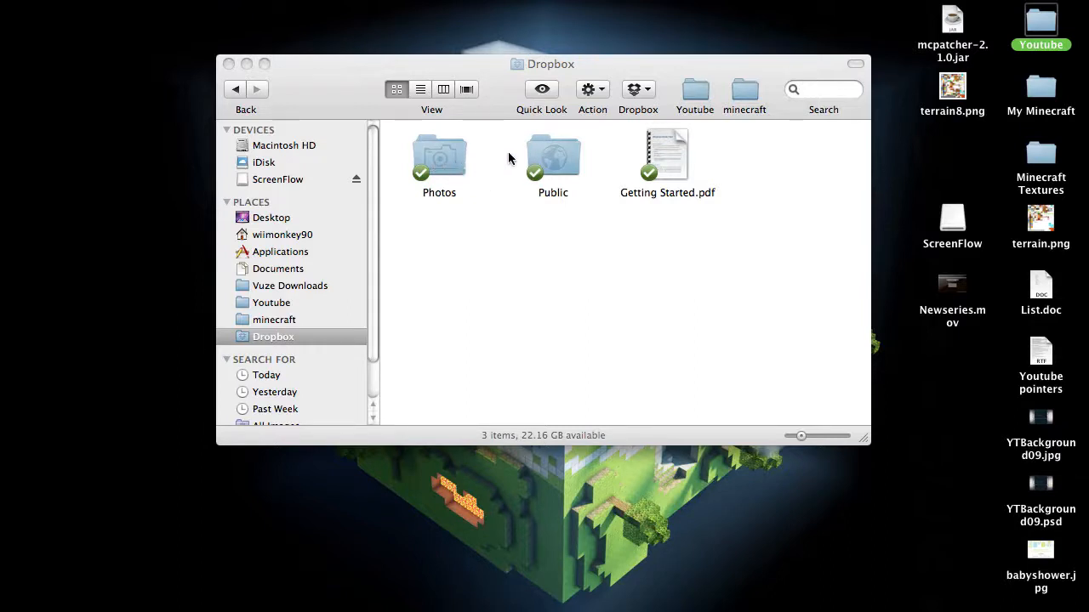
{"action": "double_click", "coordinate": [552, 156]}
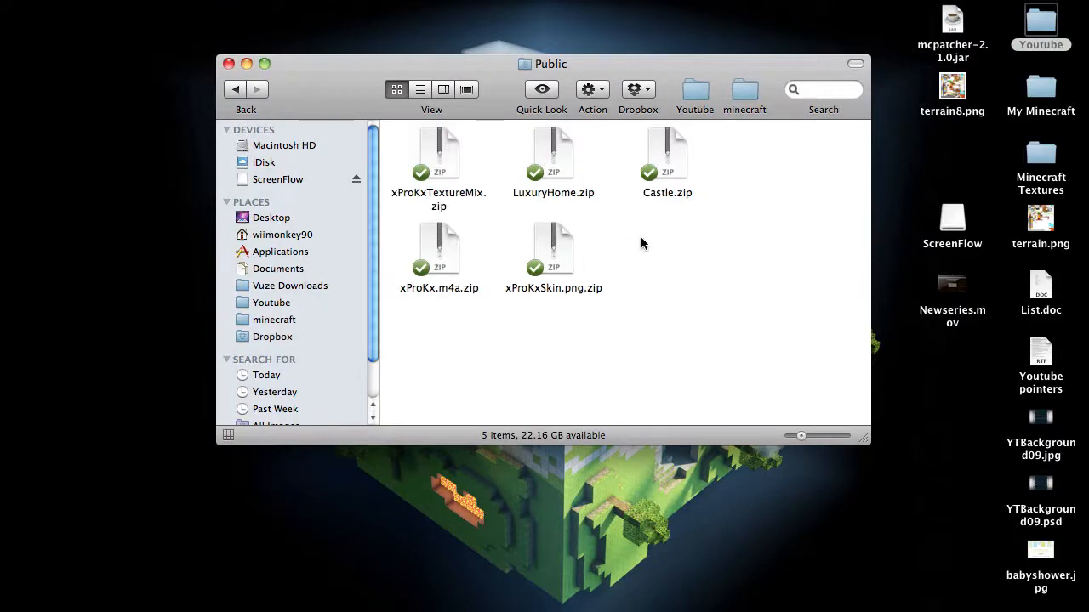
{"action": "mouse_move", "coordinate": [534, 151]}
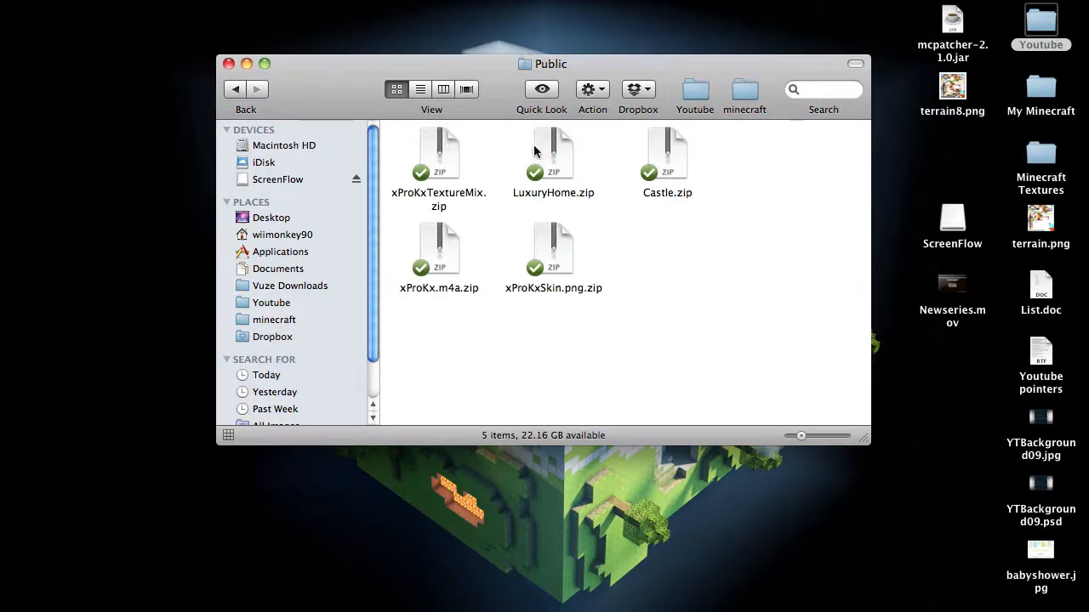
{"action": "mouse_move", "coordinate": [642, 261]}
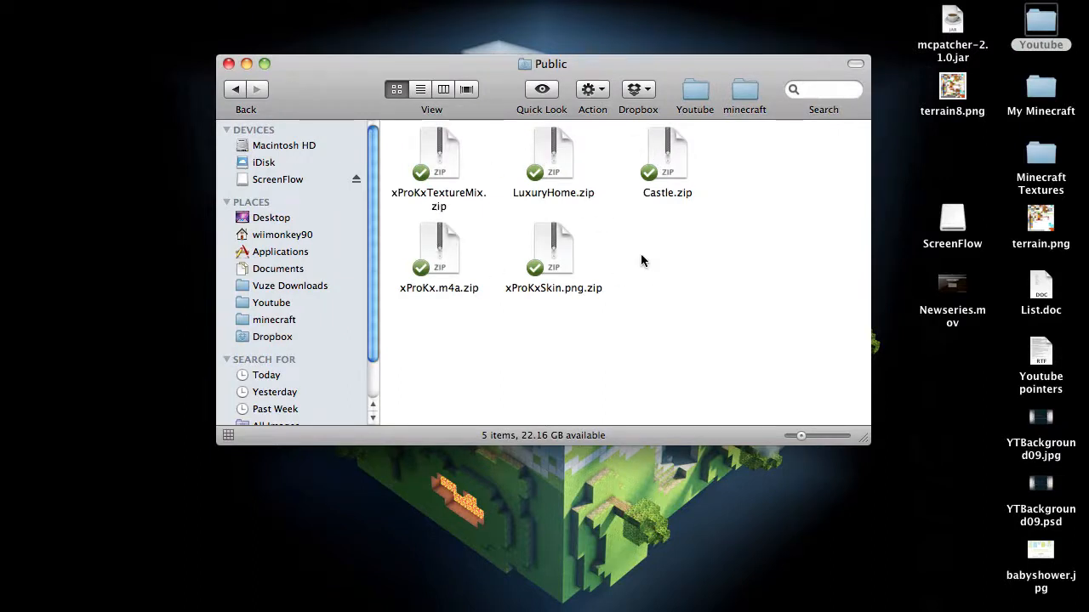
{"action": "mouse_move", "coordinate": [487, 259]}
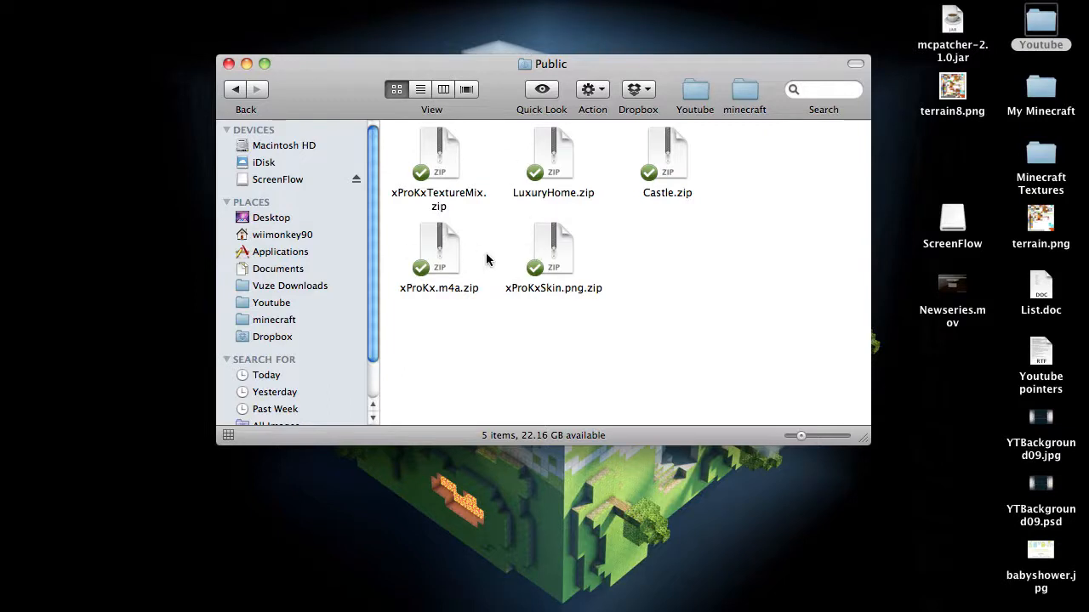
{"action": "mouse_move", "coordinate": [559, 253]}
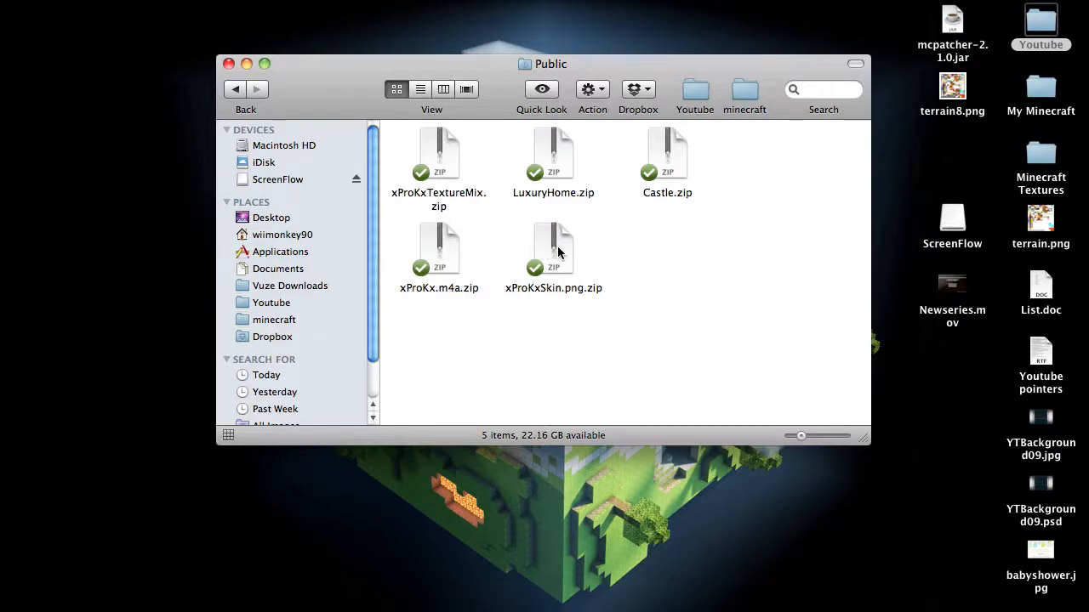
{"action": "mouse_move", "coordinate": [602, 263]}
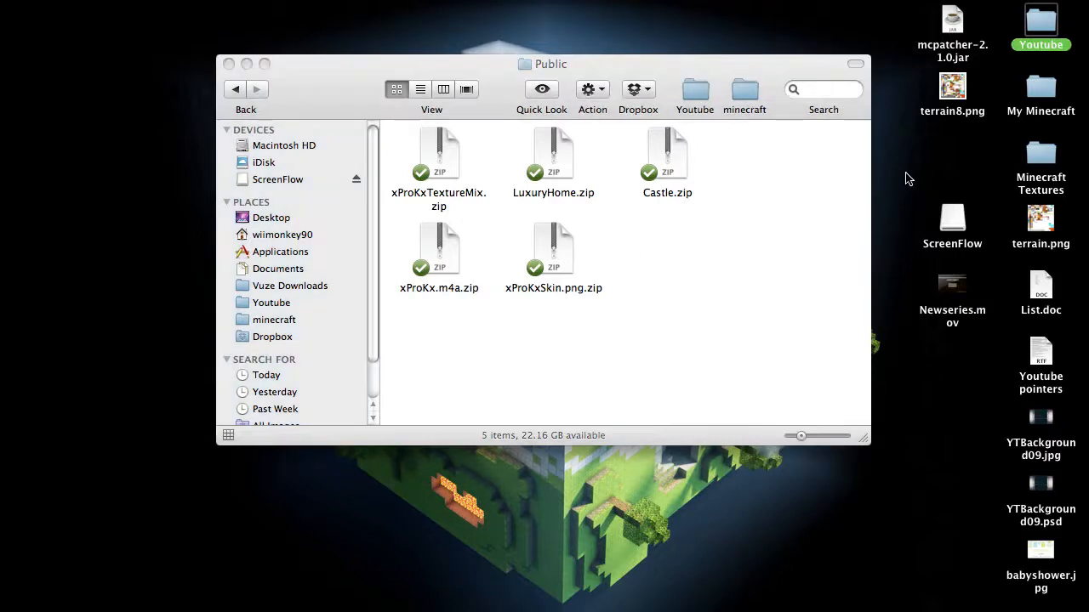
{"action": "mouse_move", "coordinate": [908, 171]}
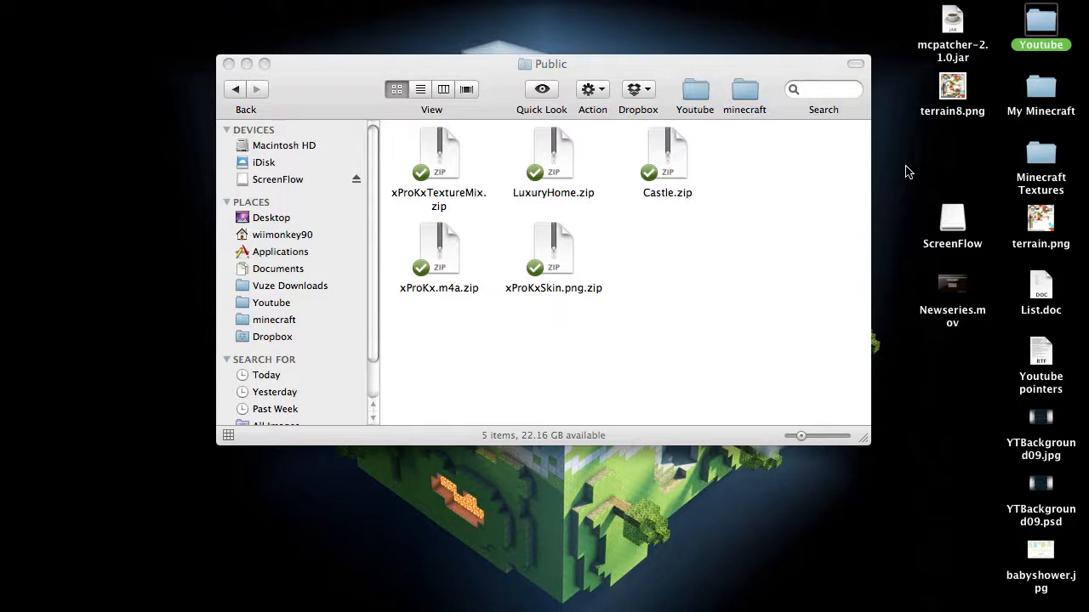
{"action": "mouse_move", "coordinate": [961, 160]}
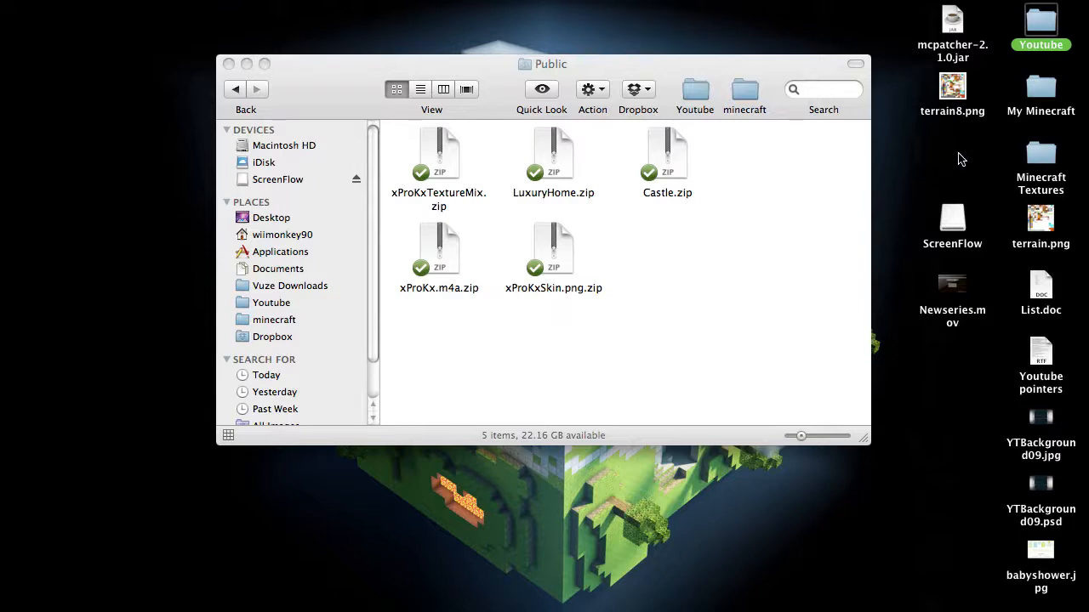
- Compress the desktop Minecraft Textures folder into Minecraft Textures.zip
{"action": "right_click", "coordinate": [1041, 161]}
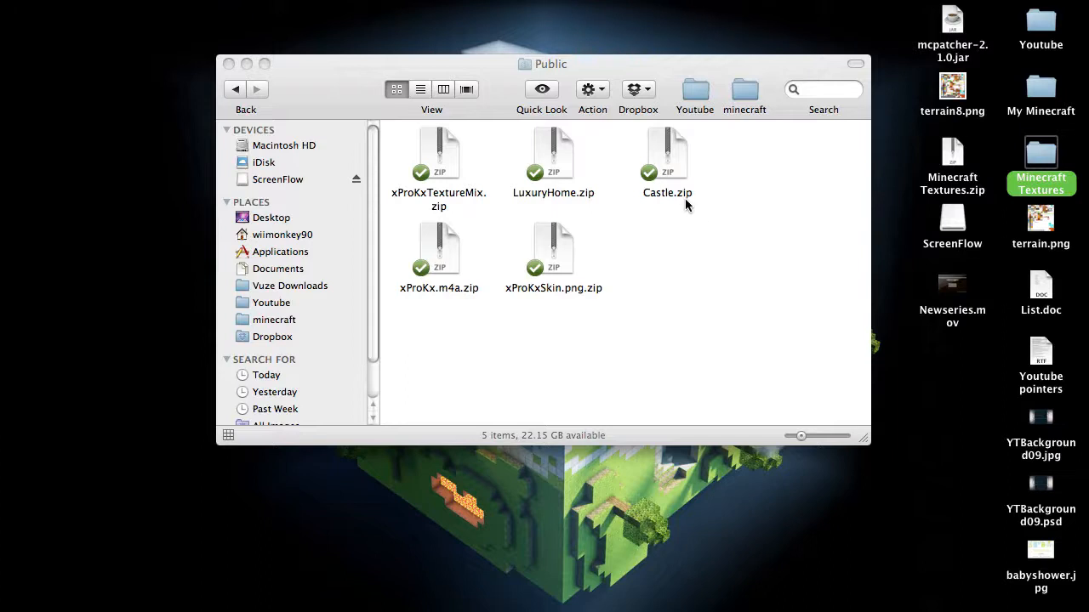
{"action": "mouse_move", "coordinate": [719, 226]}
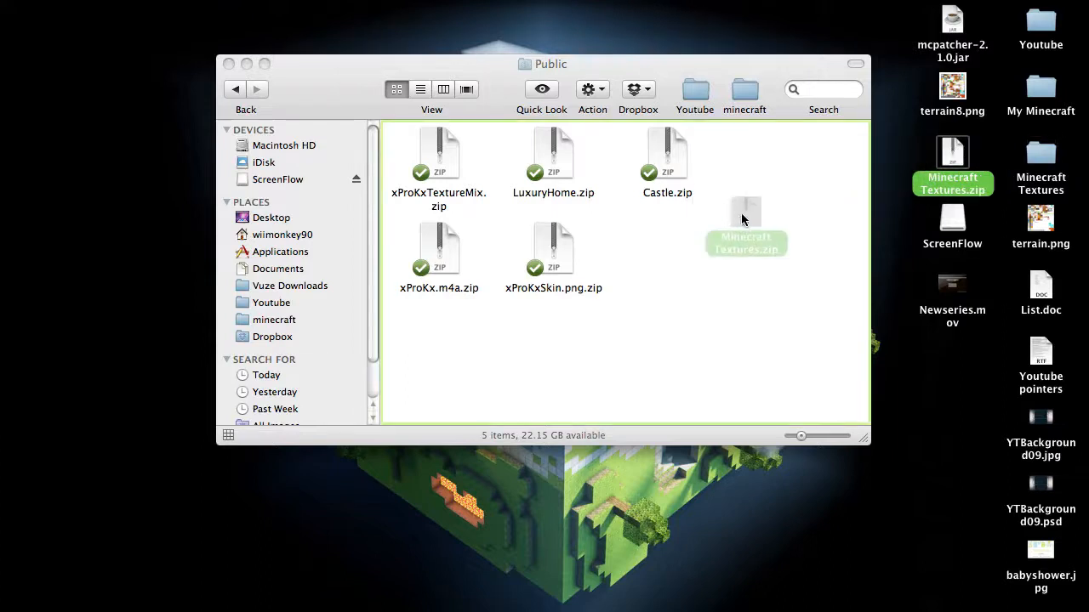
- Drag Minecraft Textures.zip from the desktop into the Public folder
{"action": "left_click_drag", "start_coordinate": [952, 157], "coordinate": [667, 247]}
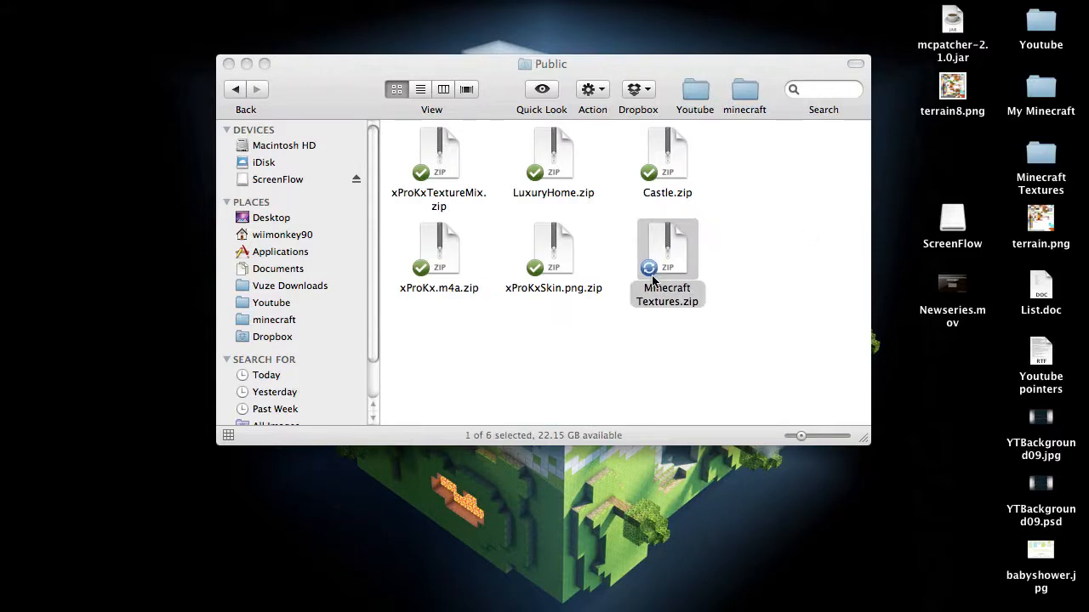
{"action": "mouse_move", "coordinate": [853, 297]}
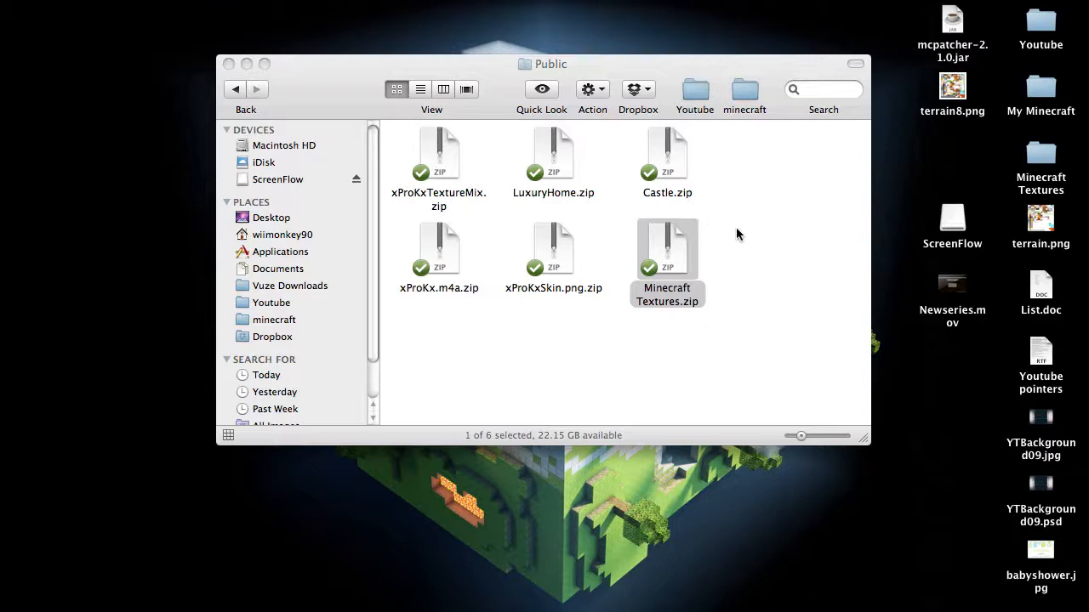
{"action": "mouse_move", "coordinate": [727, 23]}
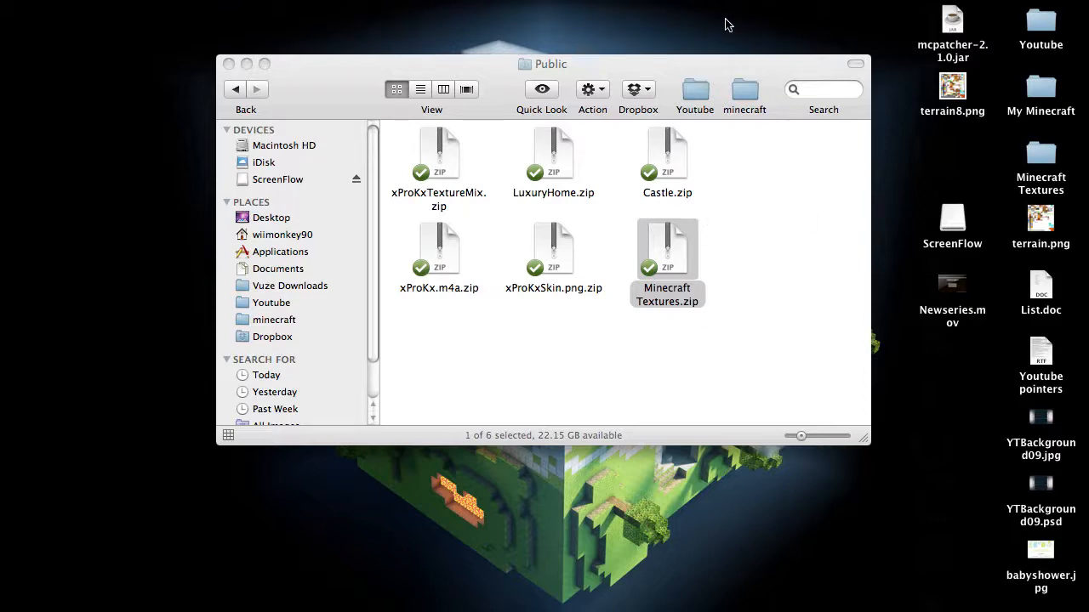
{"action": "mouse_move", "coordinate": [660, 287]}
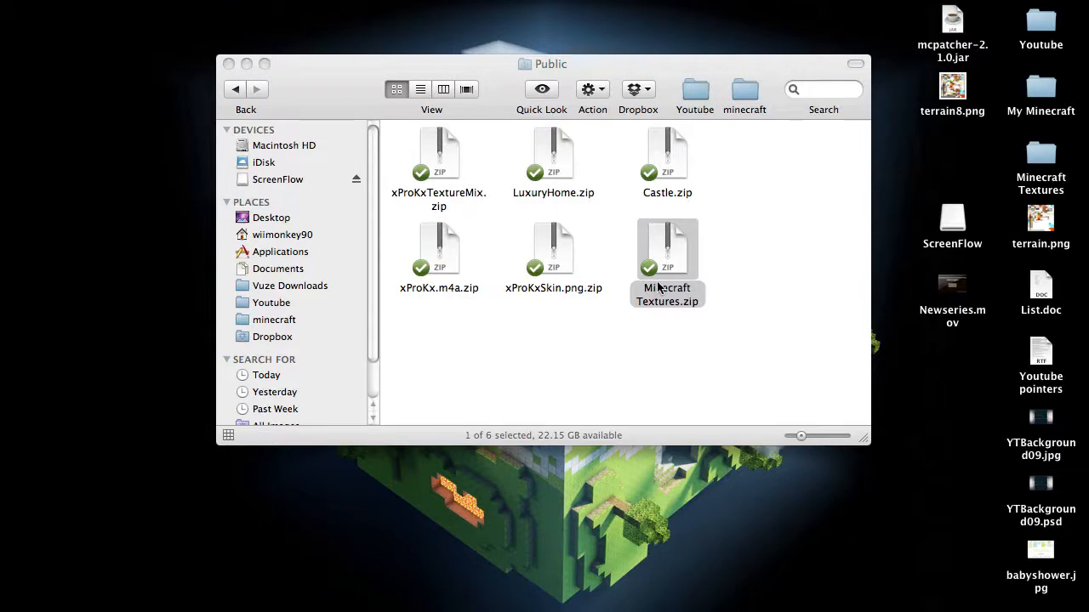
{"action": "mouse_move", "coordinate": [689, 274]}
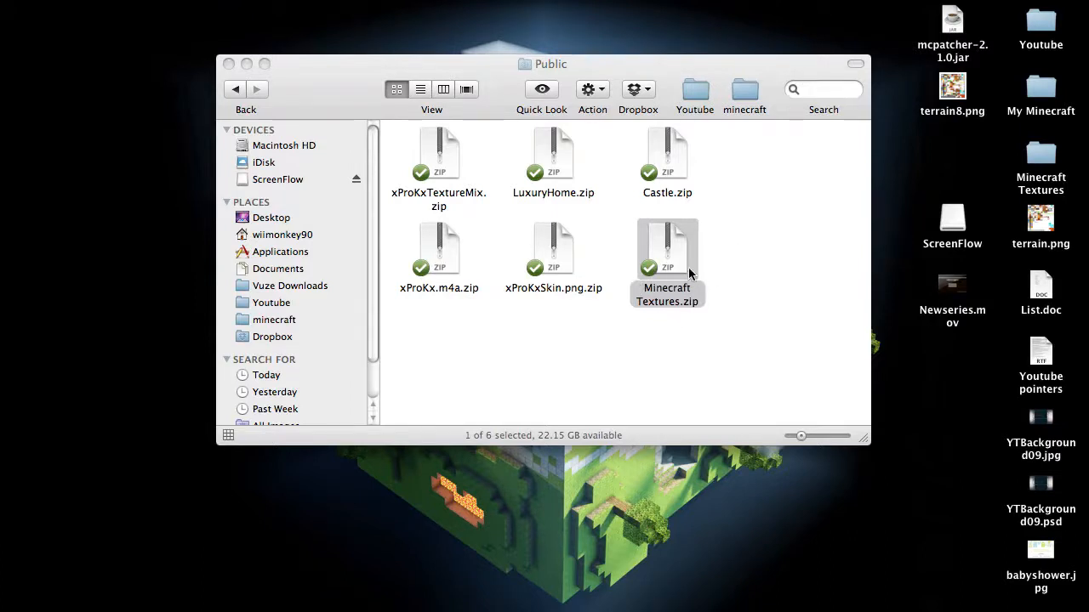
{"action": "mouse_move", "coordinate": [738, 281]}
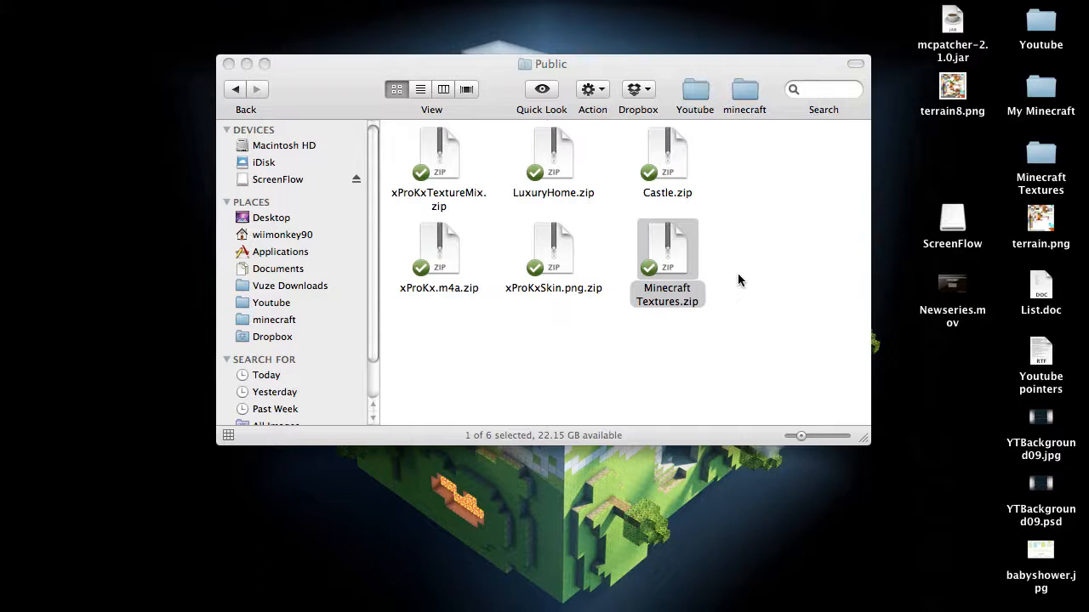
{"action": "mouse_move", "coordinate": [800, 250]}
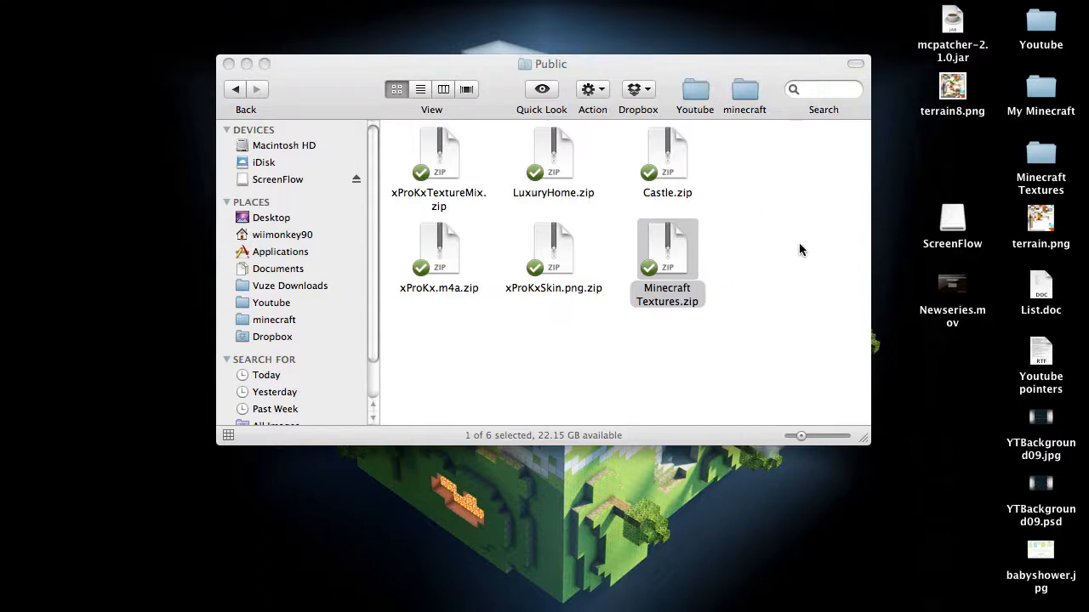
{"action": "mouse_move", "coordinate": [745, 294]}
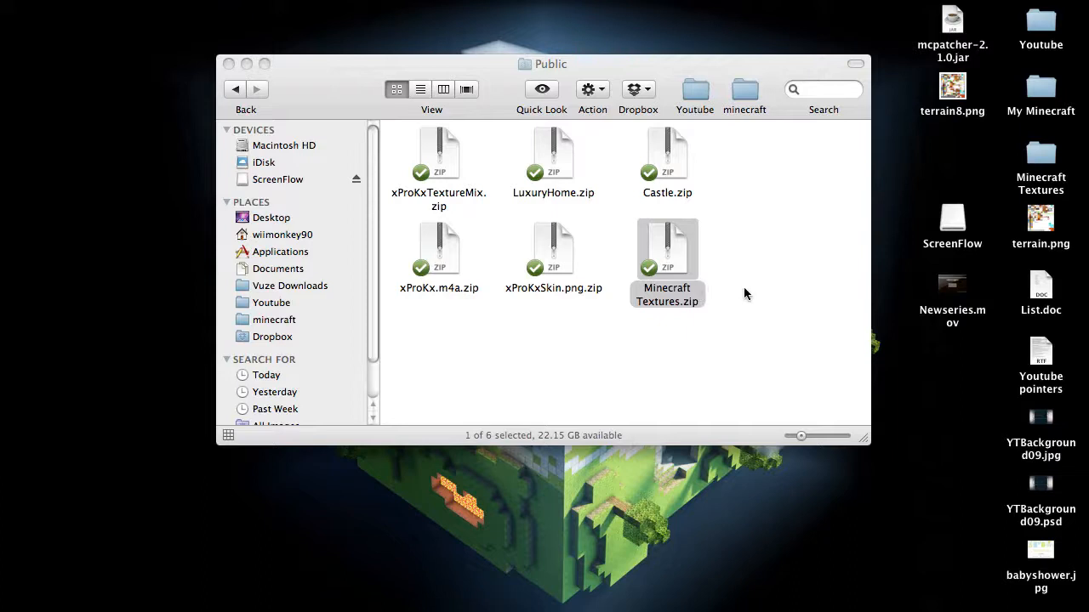
{"action": "mouse_move", "coordinate": [757, 257]}
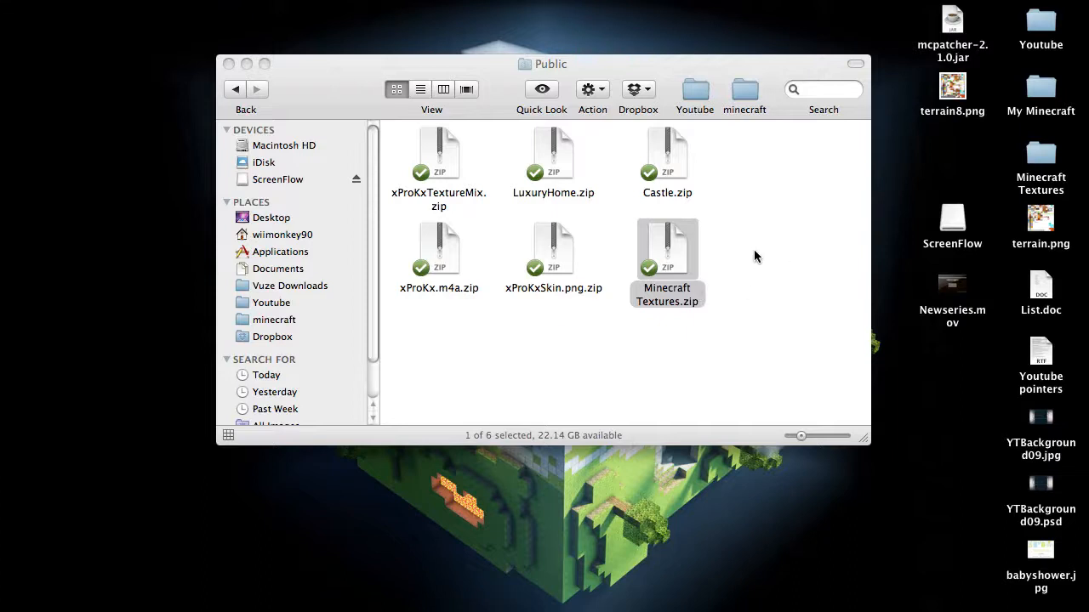
{"action": "mouse_move", "coordinate": [604, 254]}
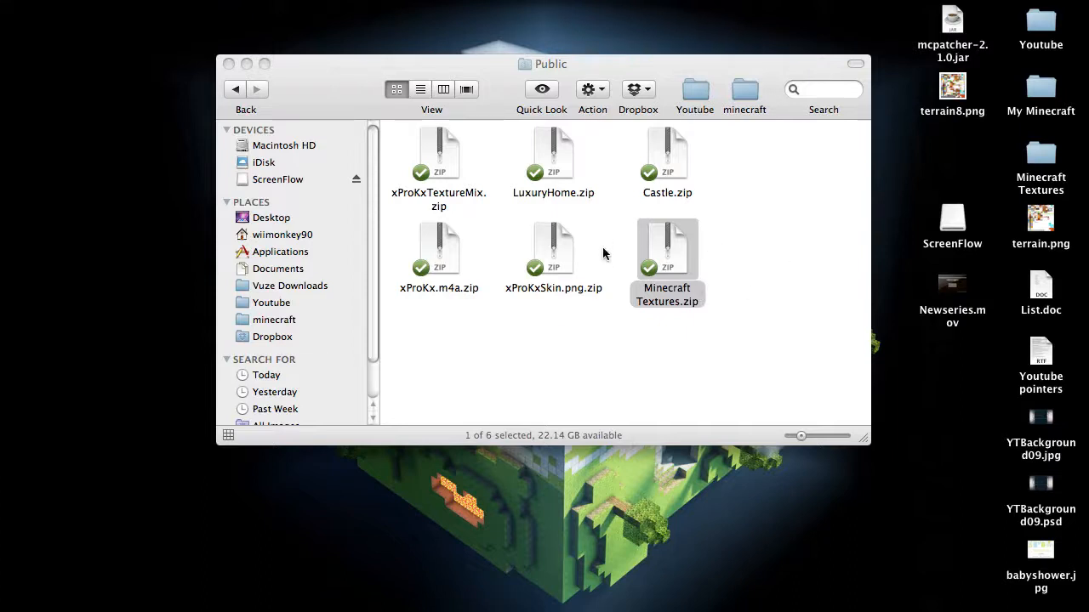
{"action": "mouse_move", "coordinate": [603, 251]}
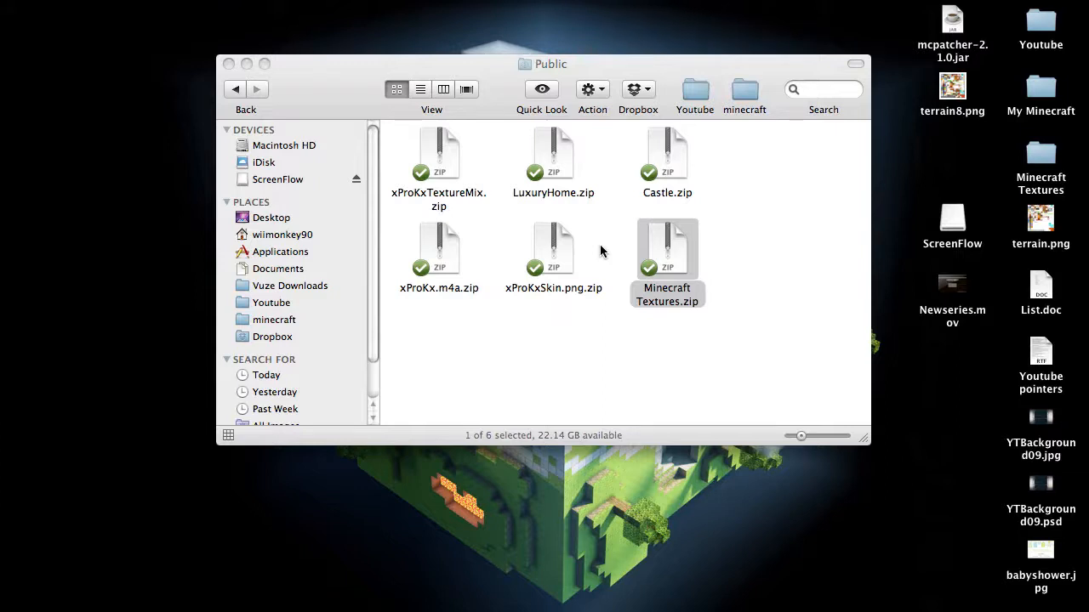
{"action": "mouse_move", "coordinate": [789, 256]}
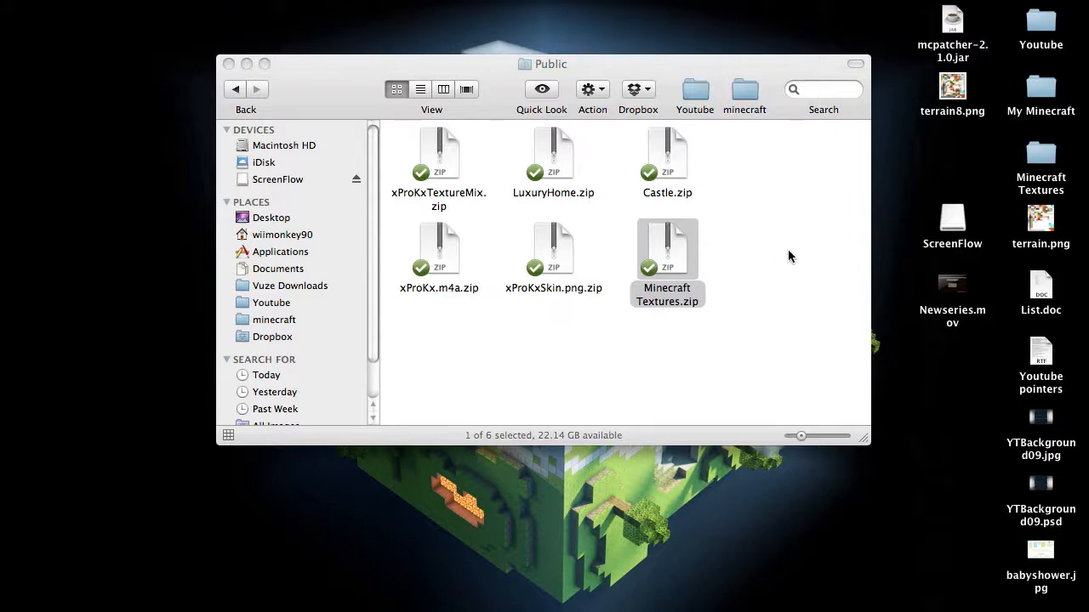
{"action": "mouse_move", "coordinate": [794, 264]}
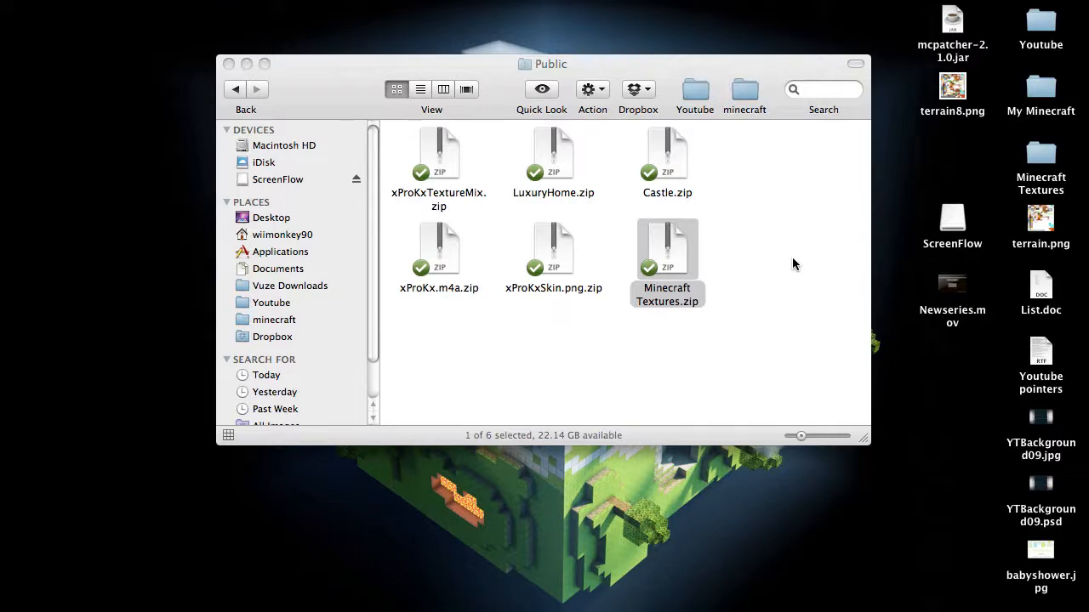
{"action": "mouse_move", "coordinate": [679, 277]}
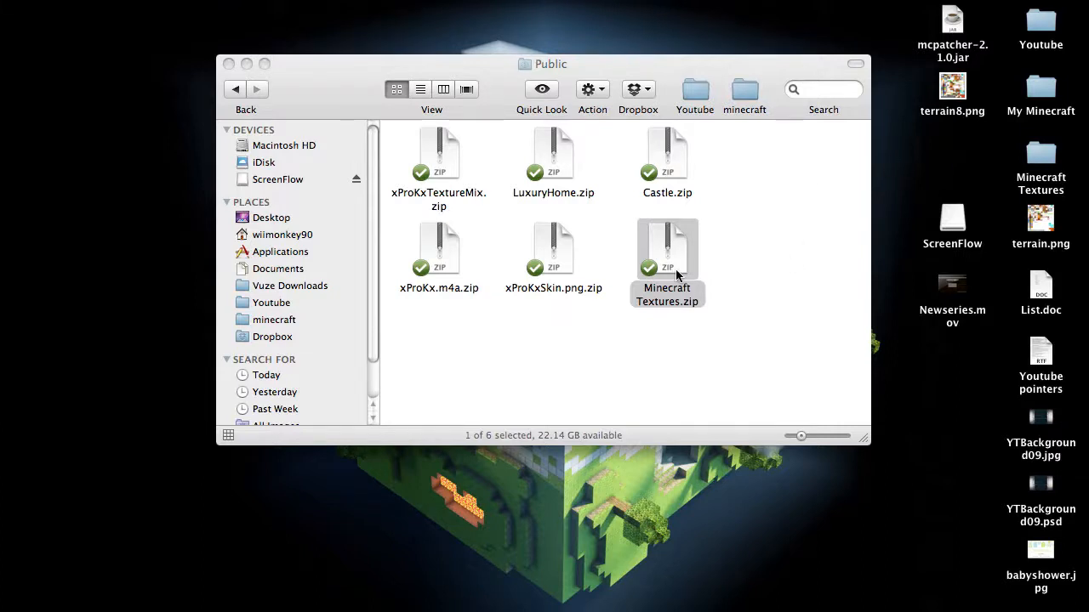
{"action": "mouse_move", "coordinate": [791, 265]}
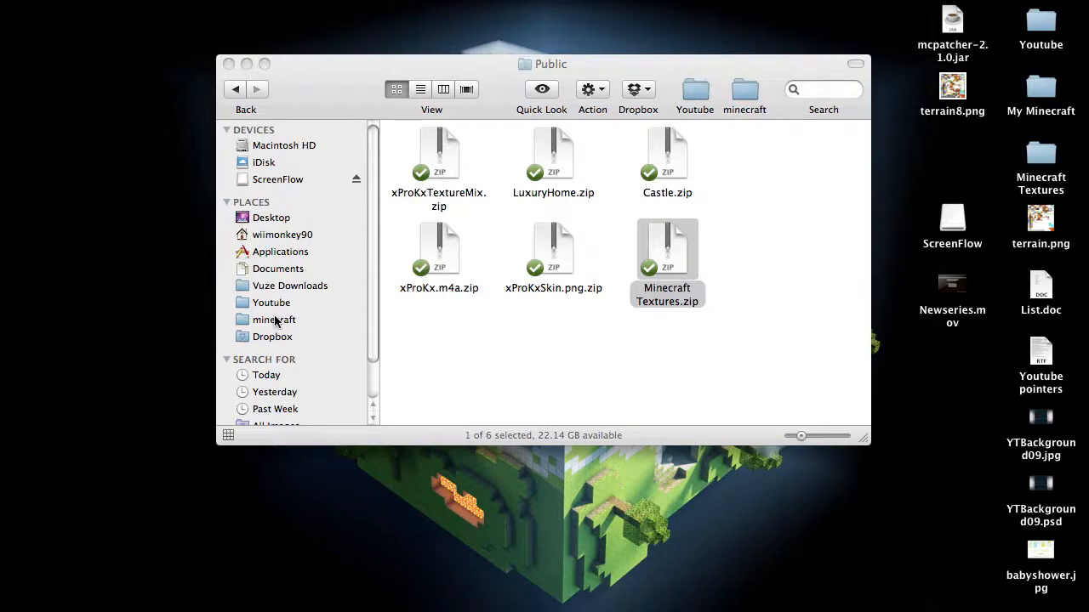
- Browse minecraft's texturepacks folder to Zetto's Texture Pack.zip, then return to the Dropbox folder
{"action": "left_click", "coordinate": [275, 319]}
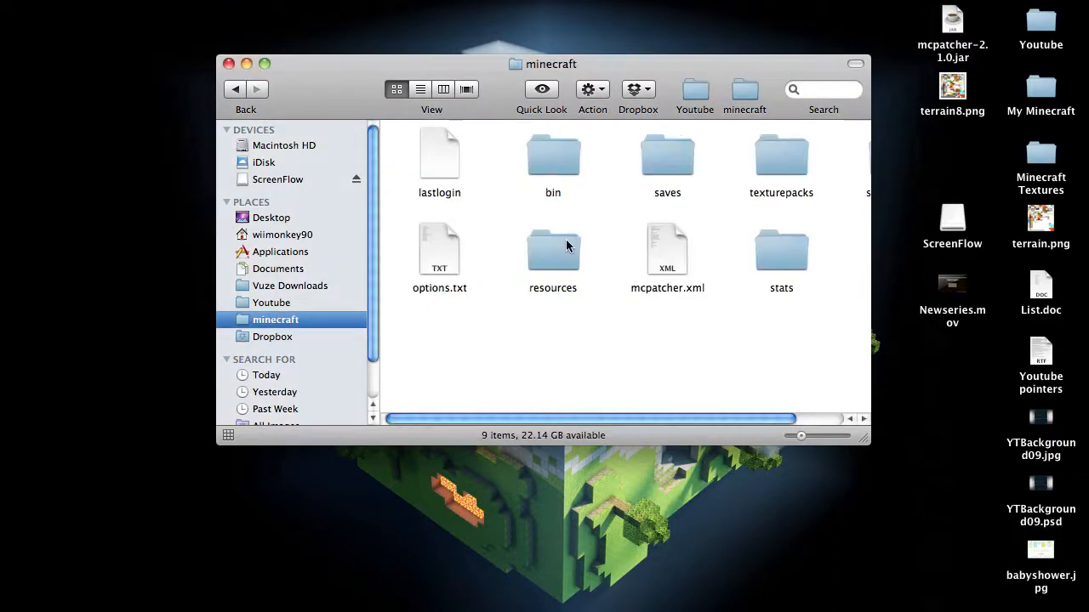
{"action": "double_click", "coordinate": [667, 158]}
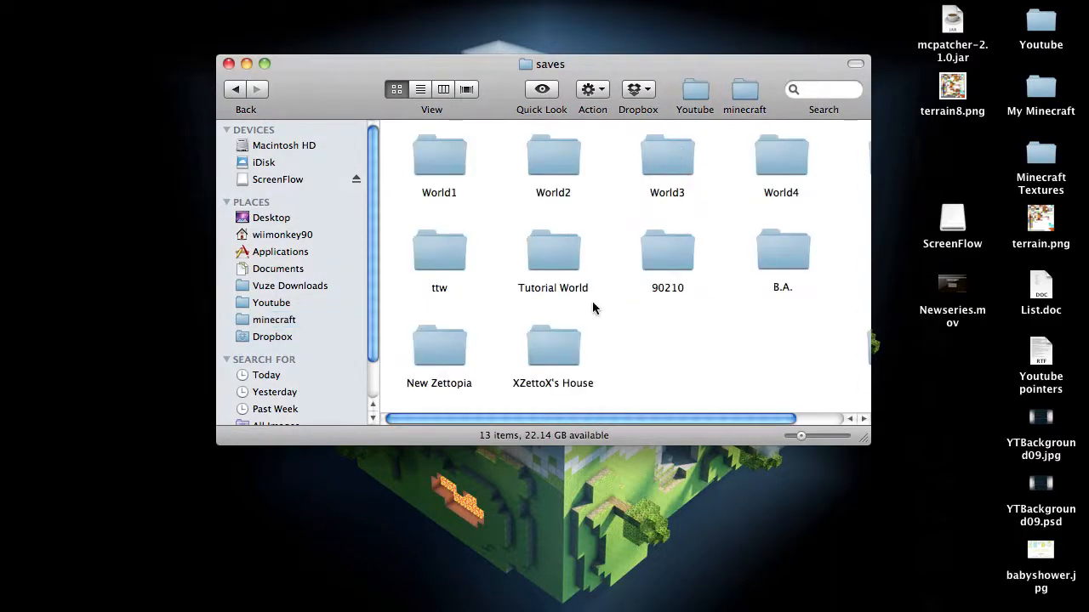
{"action": "mouse_move", "coordinate": [697, 196]}
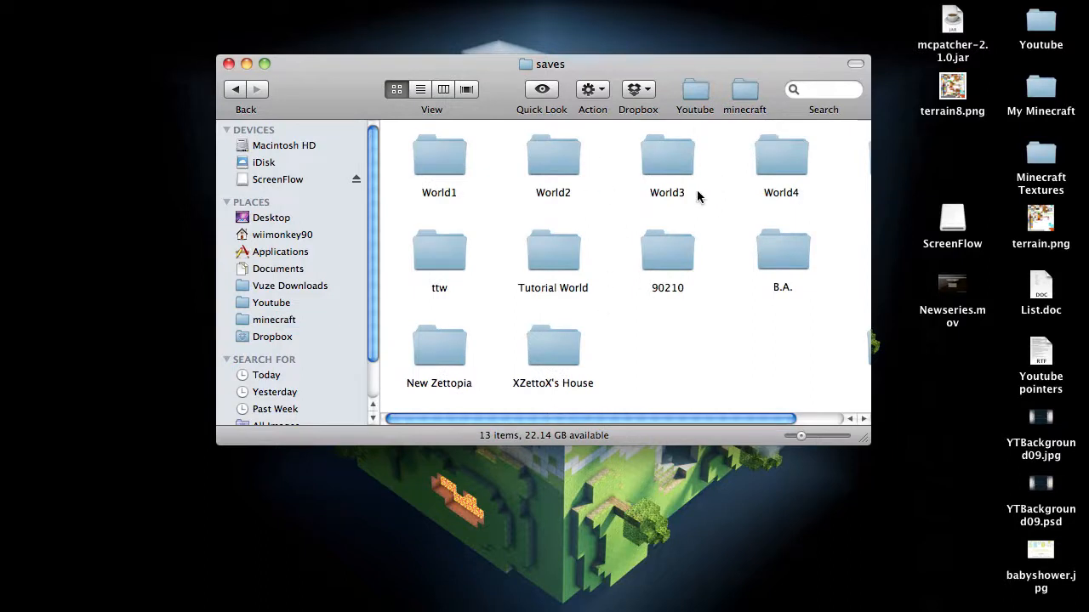
{"action": "mouse_move", "coordinate": [284, 122]}
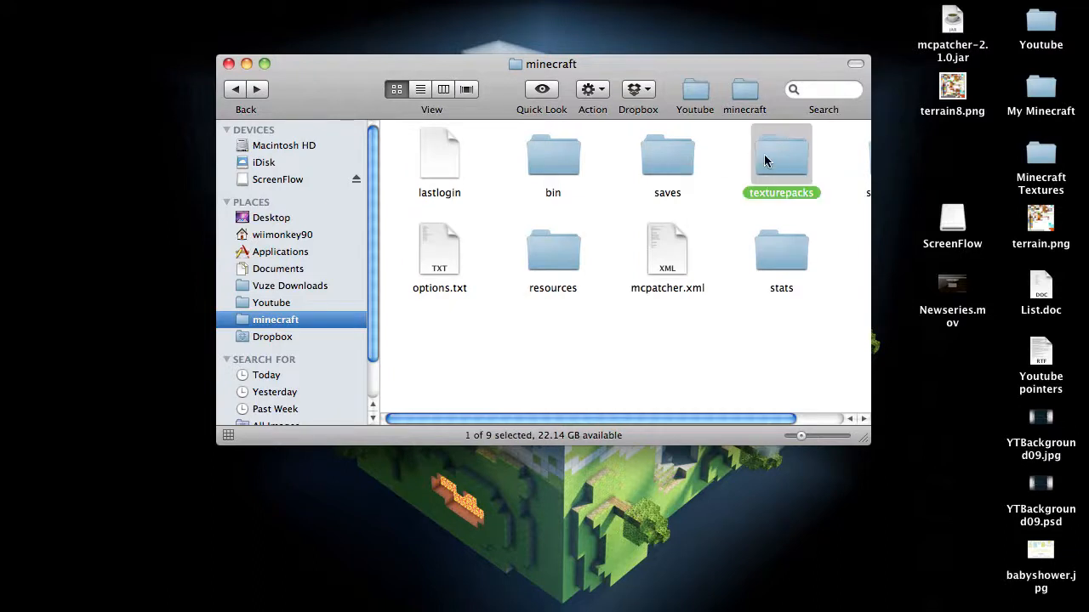
{"action": "double_click", "coordinate": [781, 155]}
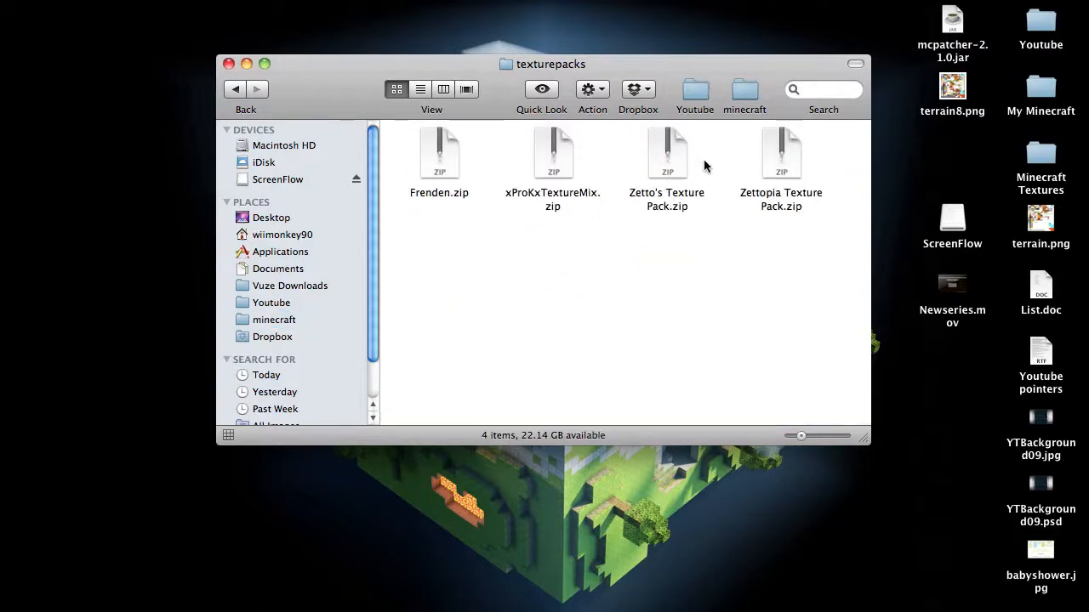
{"action": "left_click", "coordinate": [667, 153]}
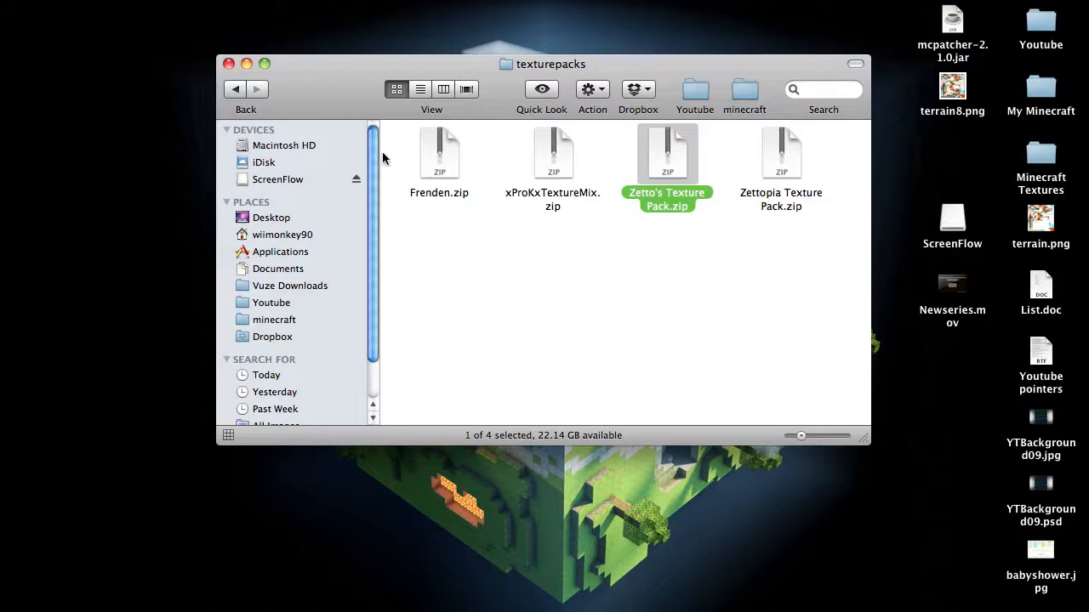
{"action": "mouse_move", "coordinate": [94, 217]}
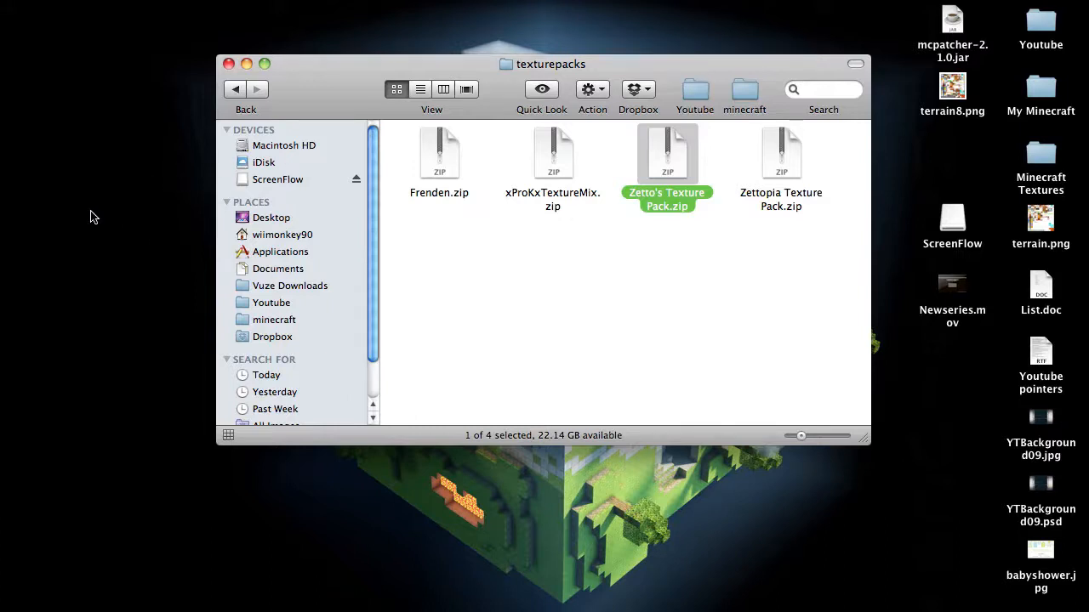
{"action": "right_click", "coordinate": [667, 153]}
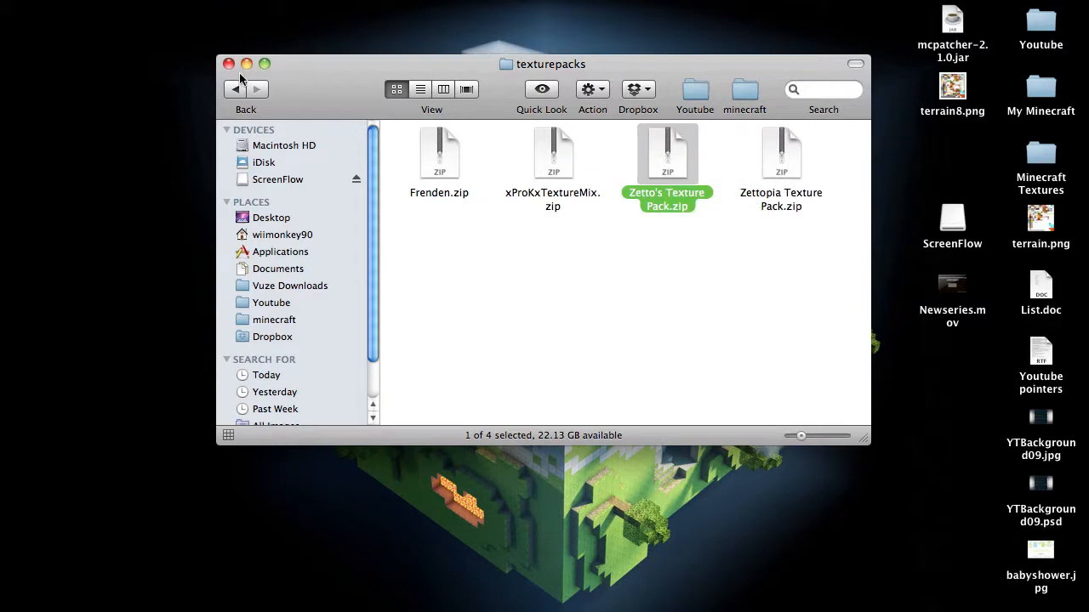
{"action": "left_click", "coordinate": [274, 319]}
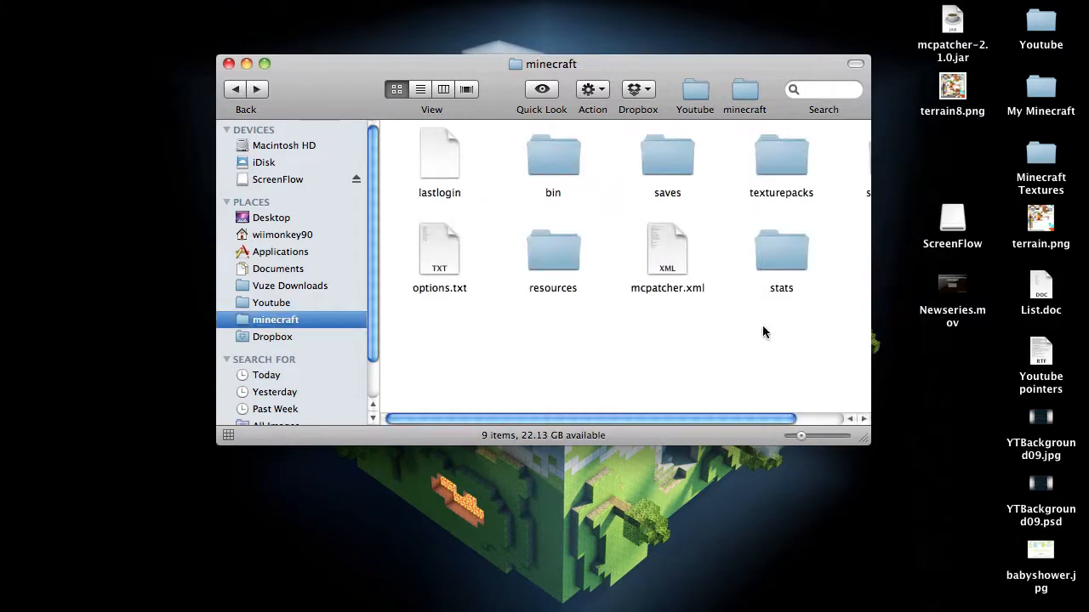
{"action": "mouse_move", "coordinate": [340, 305]}
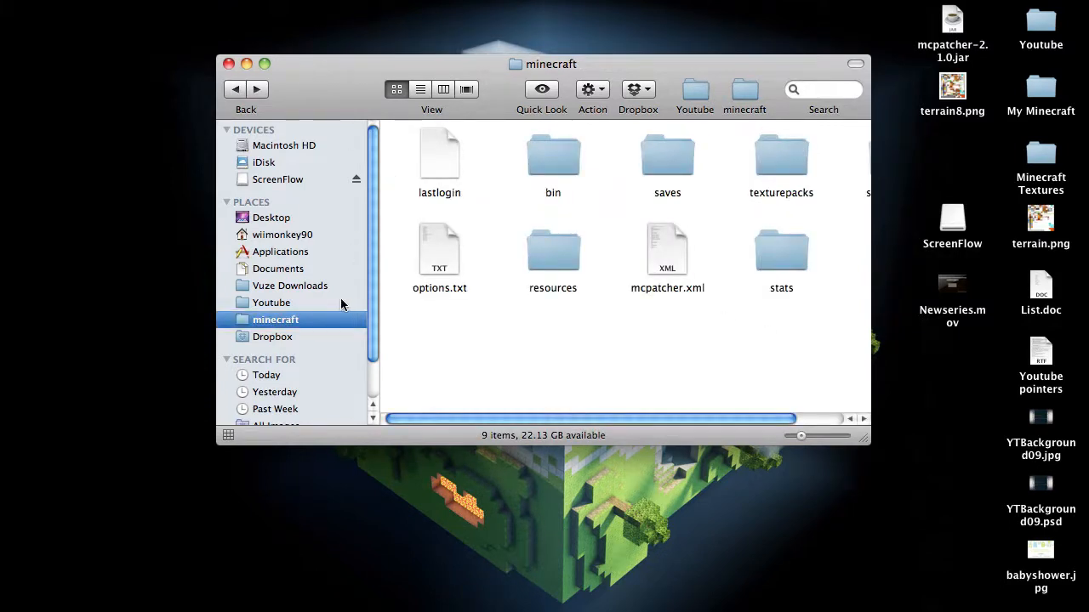
{"action": "left_click", "coordinate": [272, 336]}
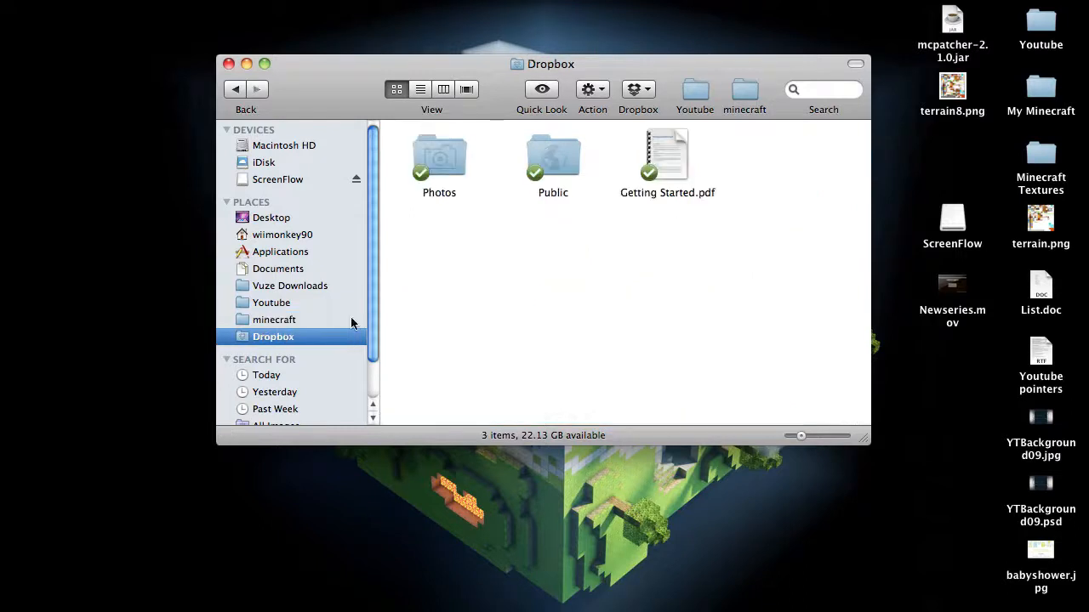
- Open the Public folder inside Dropbox, showing its six zip files
{"action": "double_click", "coordinate": [553, 161]}
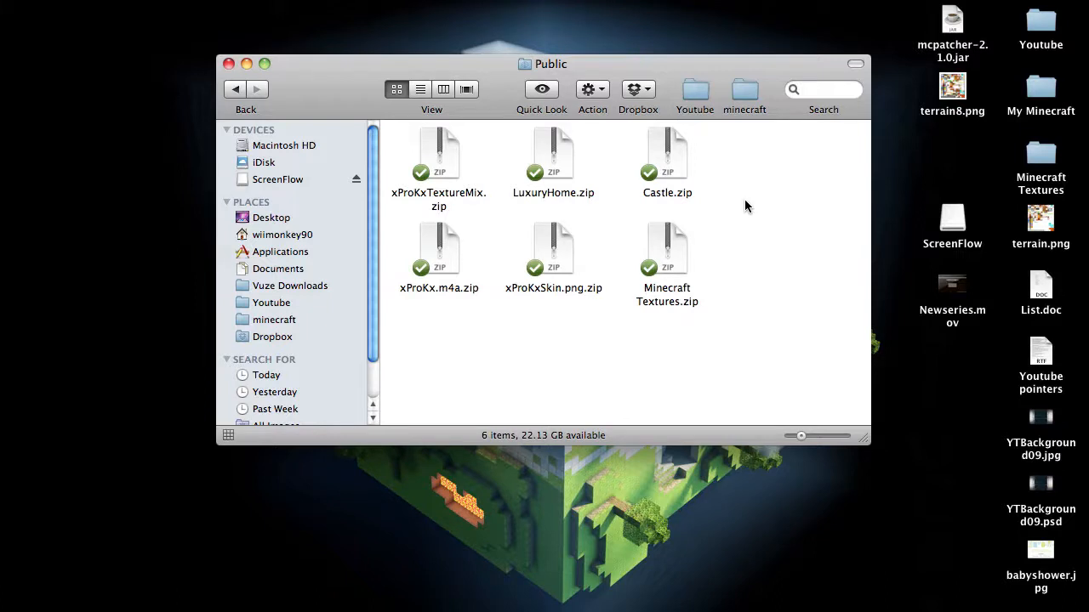
{"action": "mouse_move", "coordinate": [800, 201]}
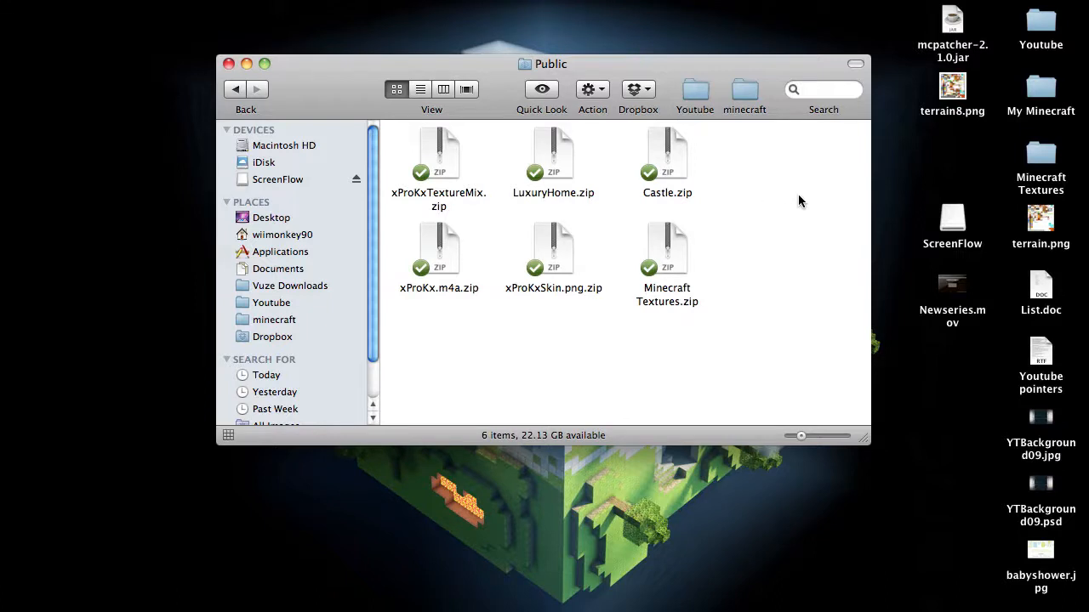
{"action": "mouse_move", "coordinate": [766, 189]}
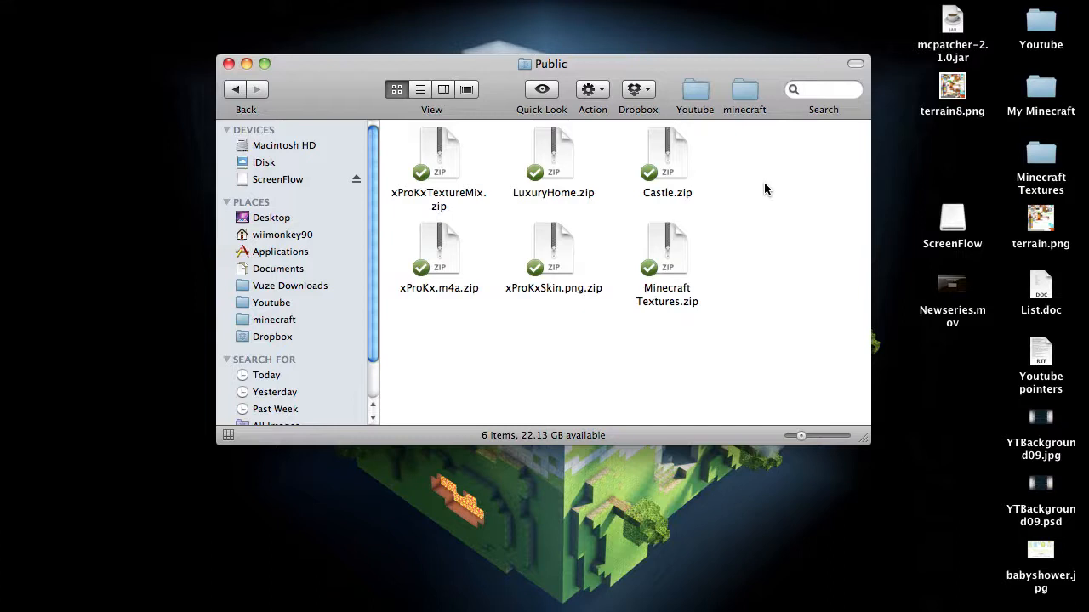
{"action": "mouse_move", "coordinate": [760, 211]}
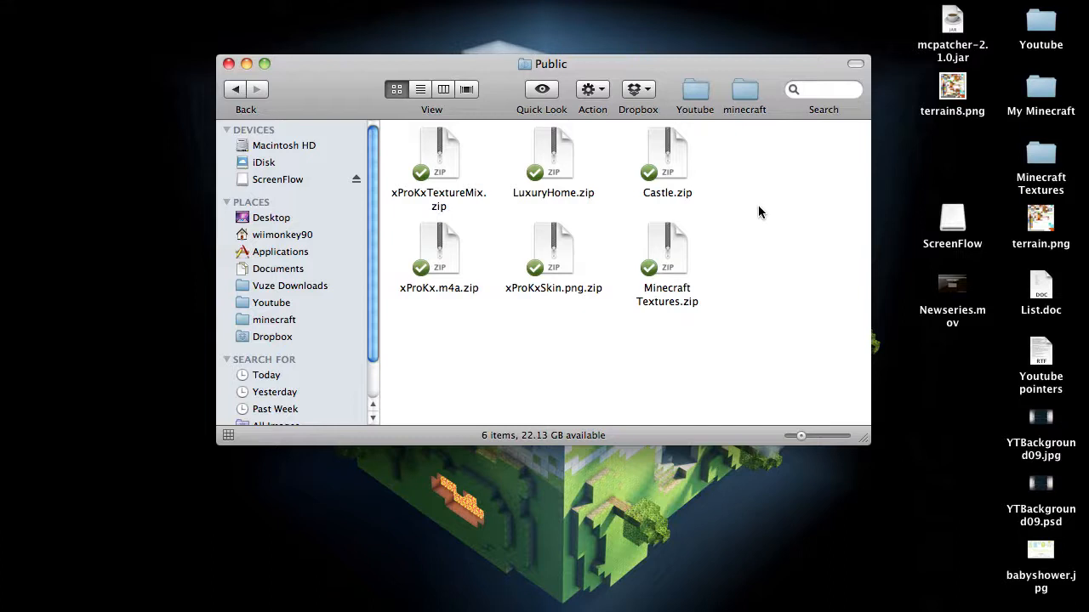
{"action": "mouse_move", "coordinate": [689, 268]}
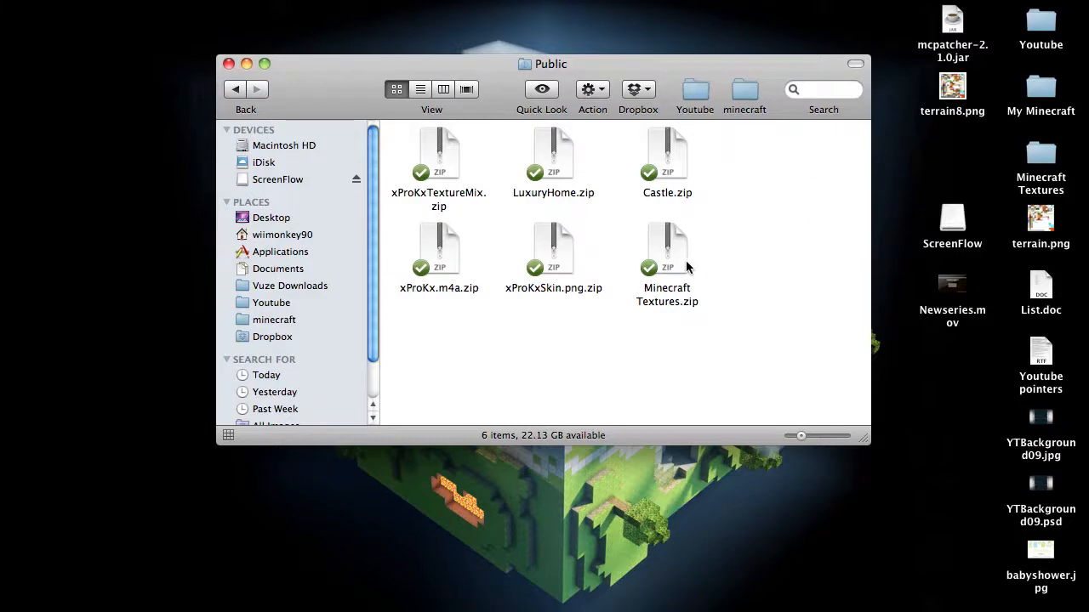
- Bring up the Dropbox options for Minecraft Textures.zip to copy its public link
{"action": "right_click", "coordinate": [667, 247]}
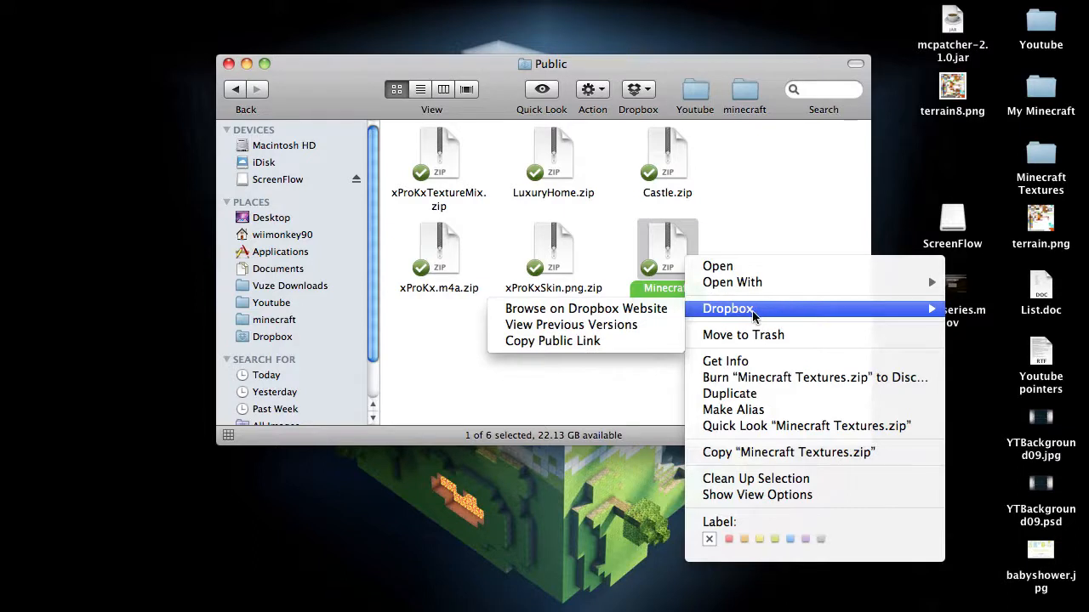
{"action": "mouse_move", "coordinate": [629, 343]}
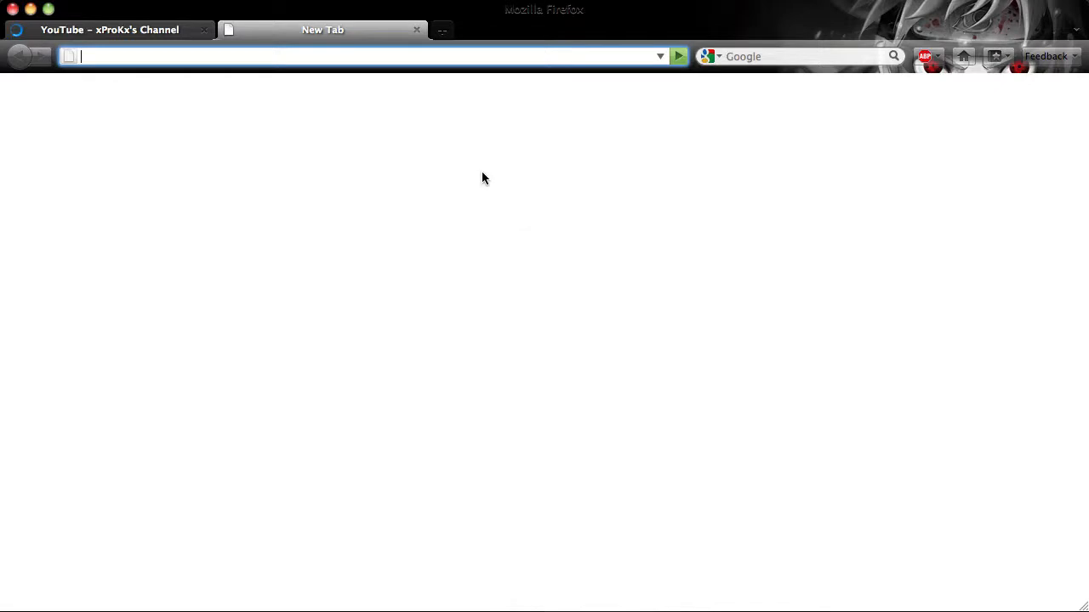
{"action": "type", "text": "http://dl.dropbox.com/u/25423440/Minecraft%20Textures.zip"}
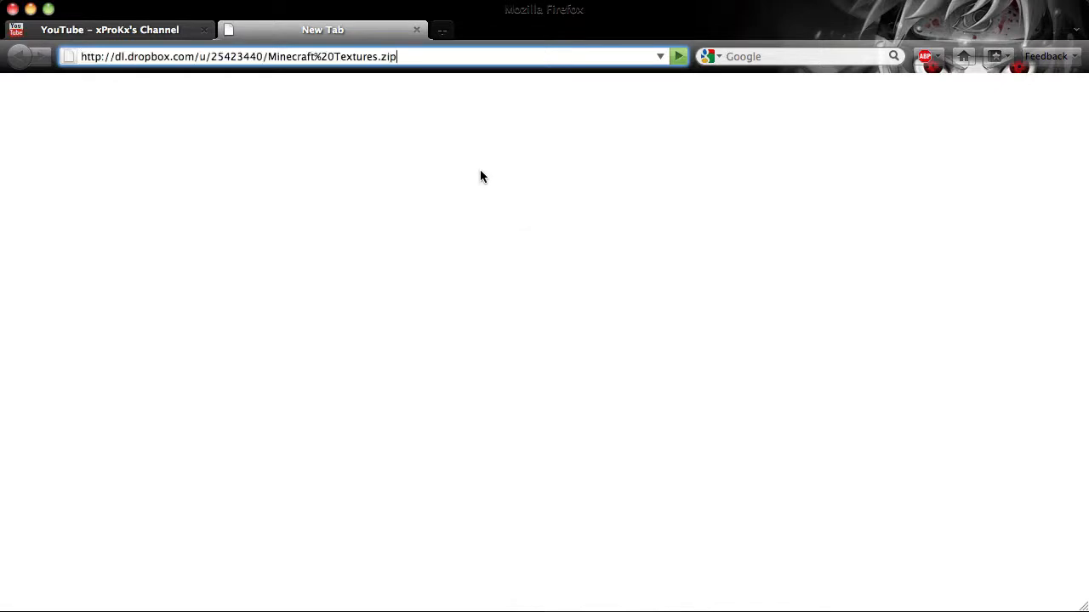
{"action": "key", "text": "Return"}
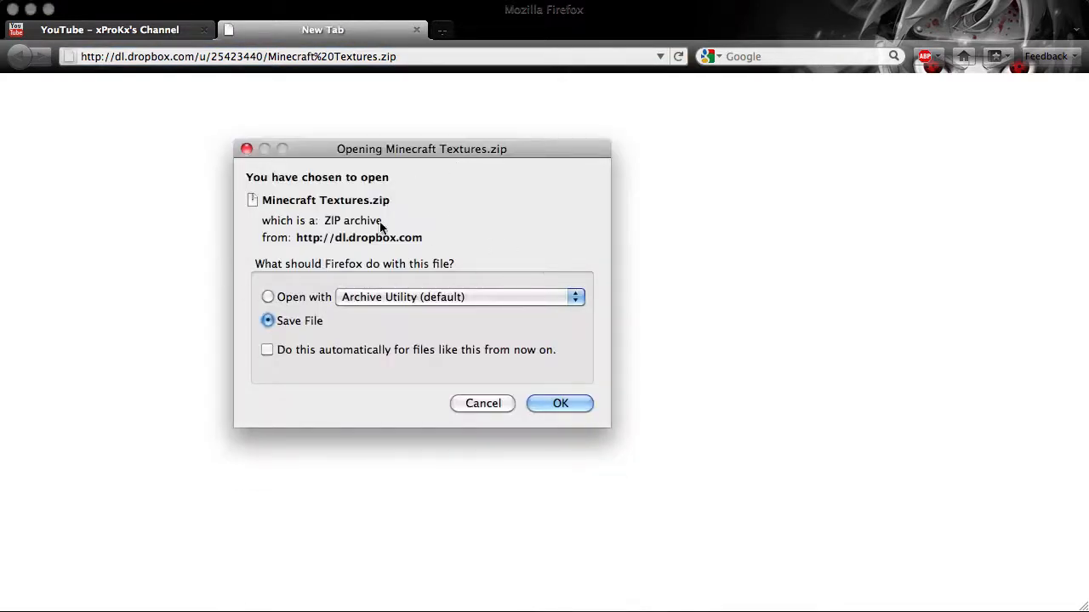
{"action": "mouse_move", "coordinate": [430, 357]}
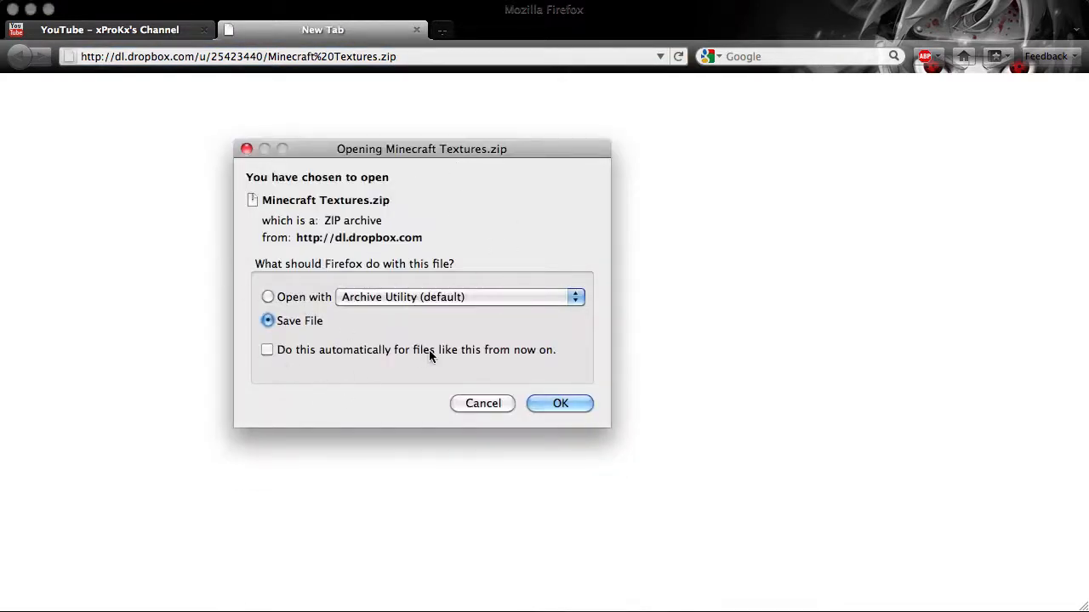
{"action": "mouse_move", "coordinate": [273, 219]}
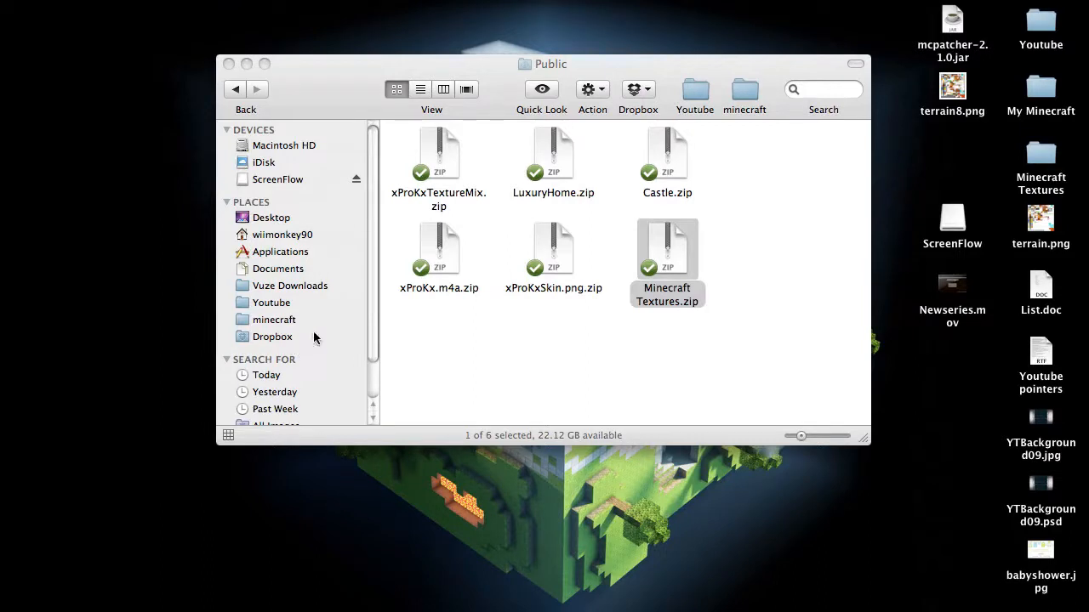
- Copy the public link for Minecraft Textures.zip via its Dropbox context menu again
{"action": "right_click", "coordinate": [667, 246]}
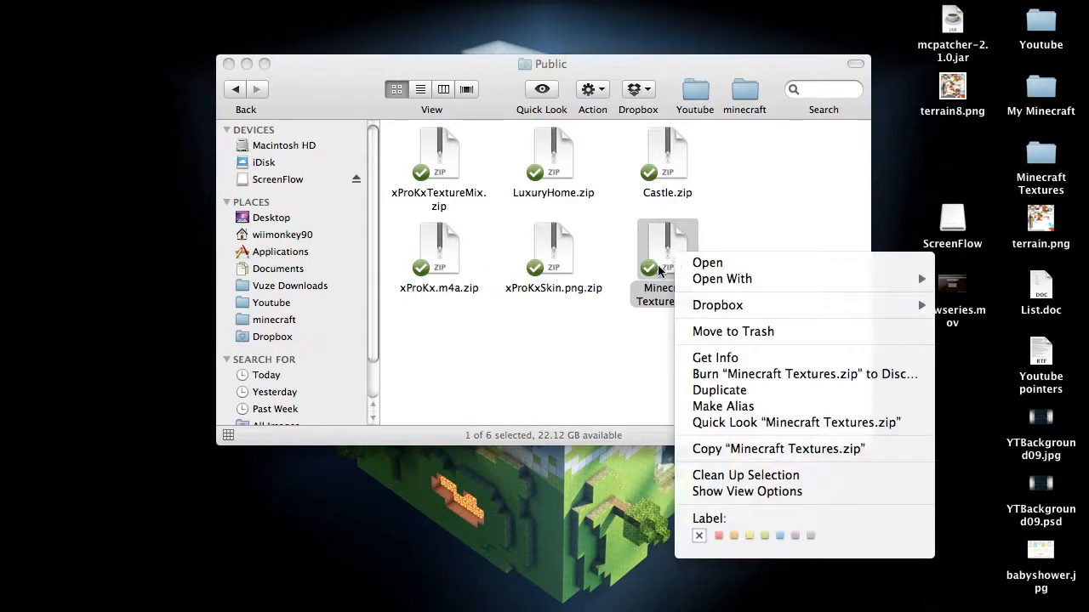
{"action": "mouse_move", "coordinate": [717, 305]}
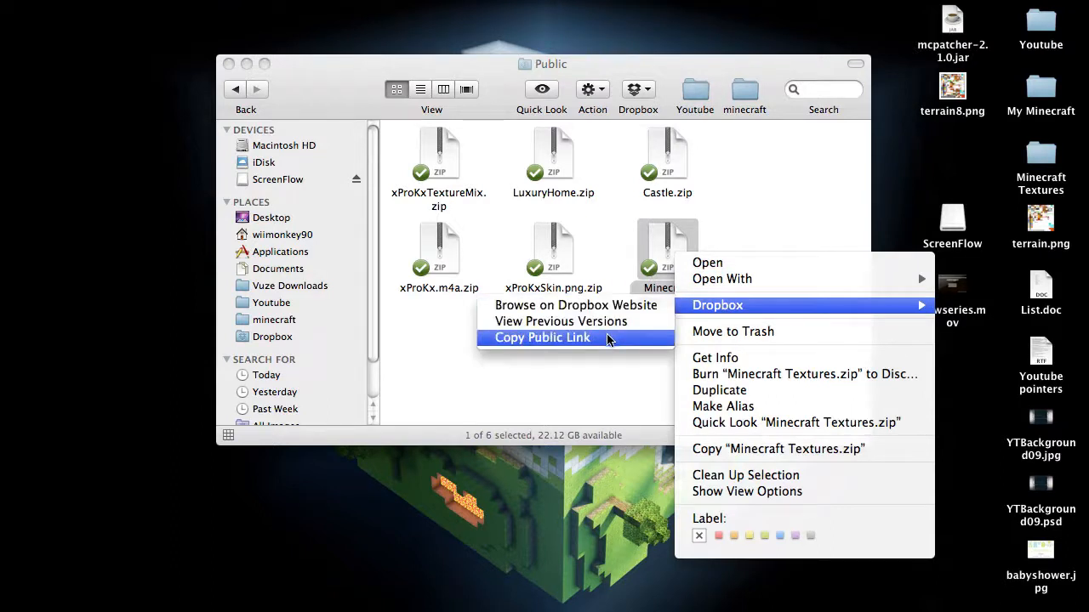
{"action": "left_click", "coordinate": [541, 338]}
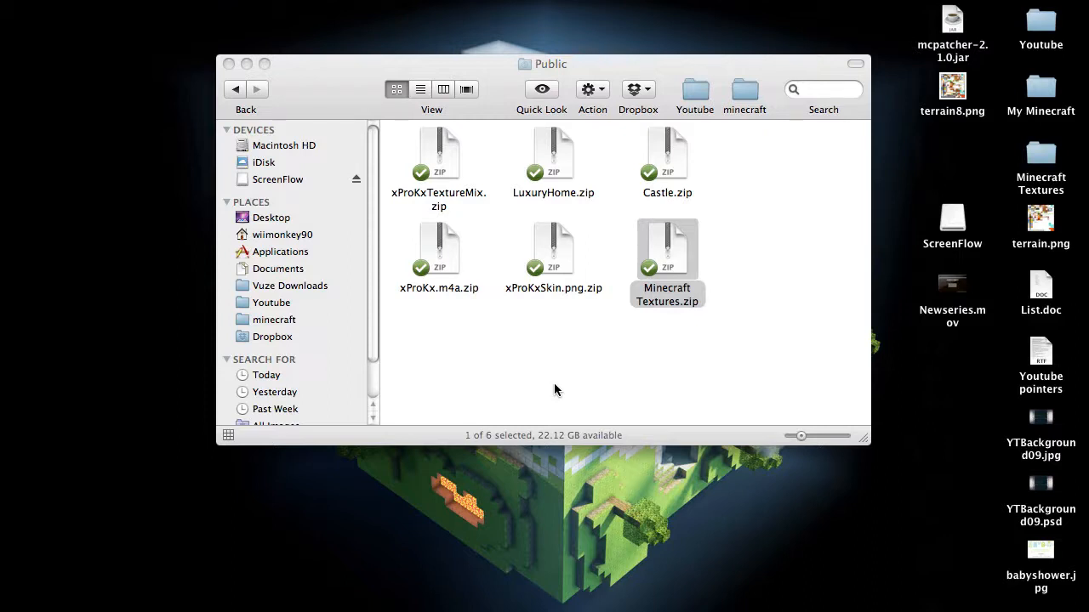
{"action": "mouse_move", "coordinate": [676, 261]}
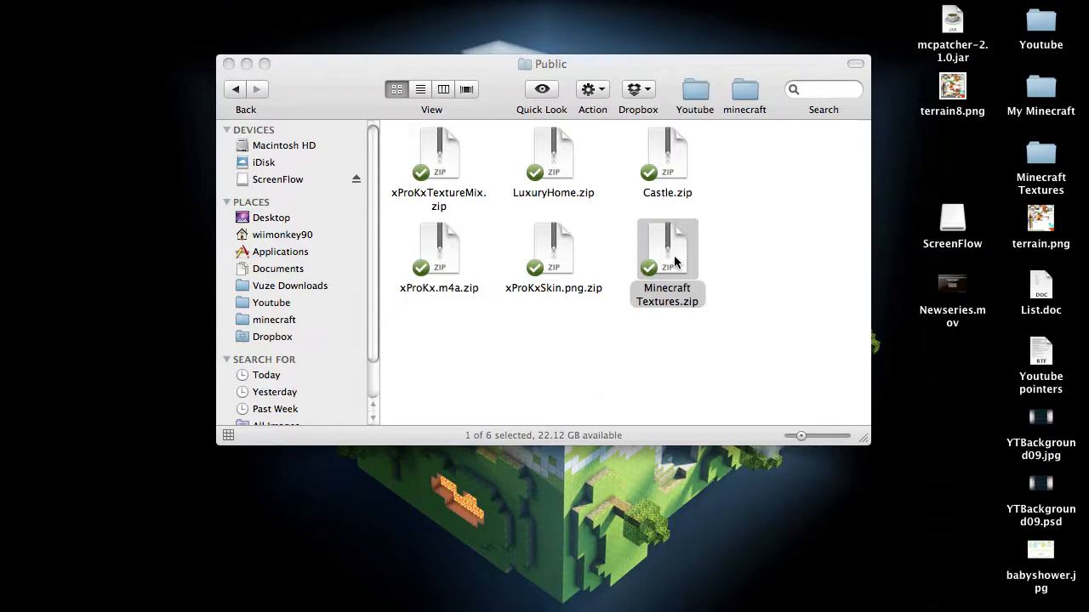
- Drag Minecraft Textures.zip from Public to the Trash
{"action": "right_click", "coordinate": [667, 248]}
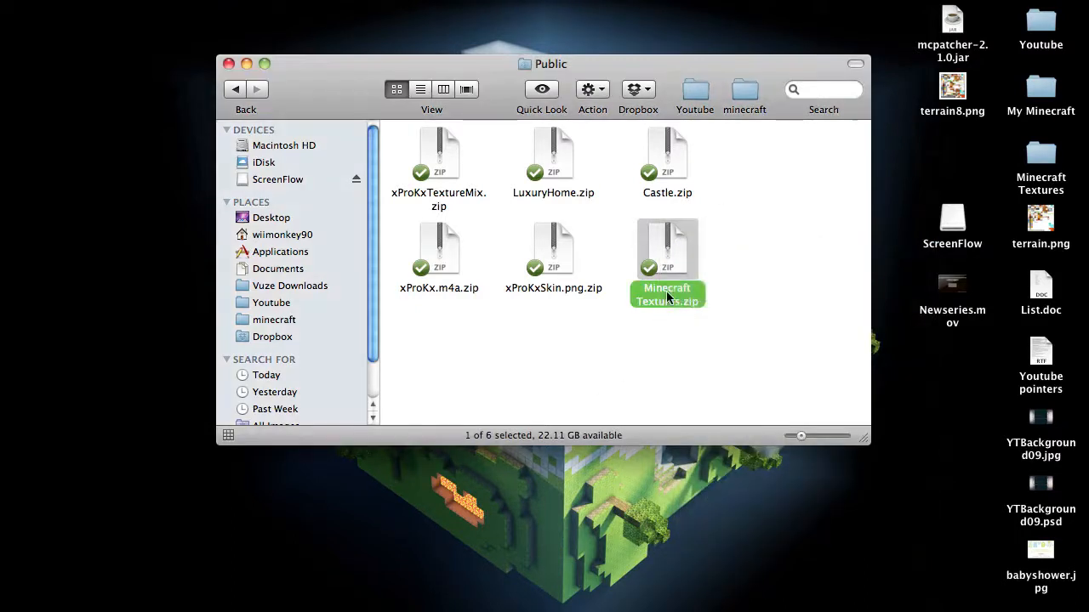
{"action": "left_click_drag", "start_coordinate": [667, 246], "coordinate": [786, 400]}
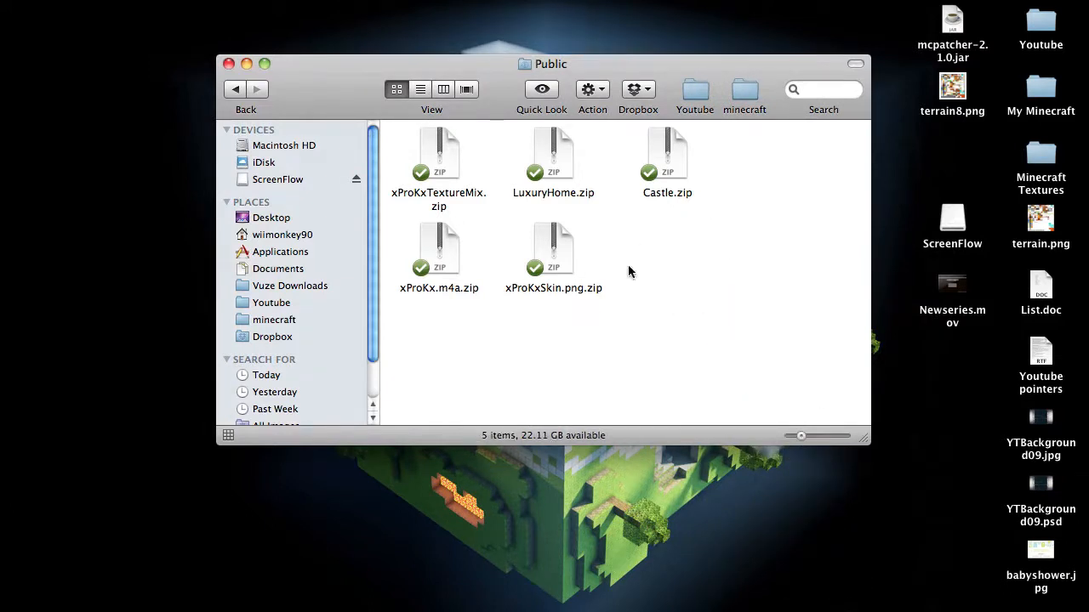
{"action": "mouse_move", "coordinate": [725, 284]}
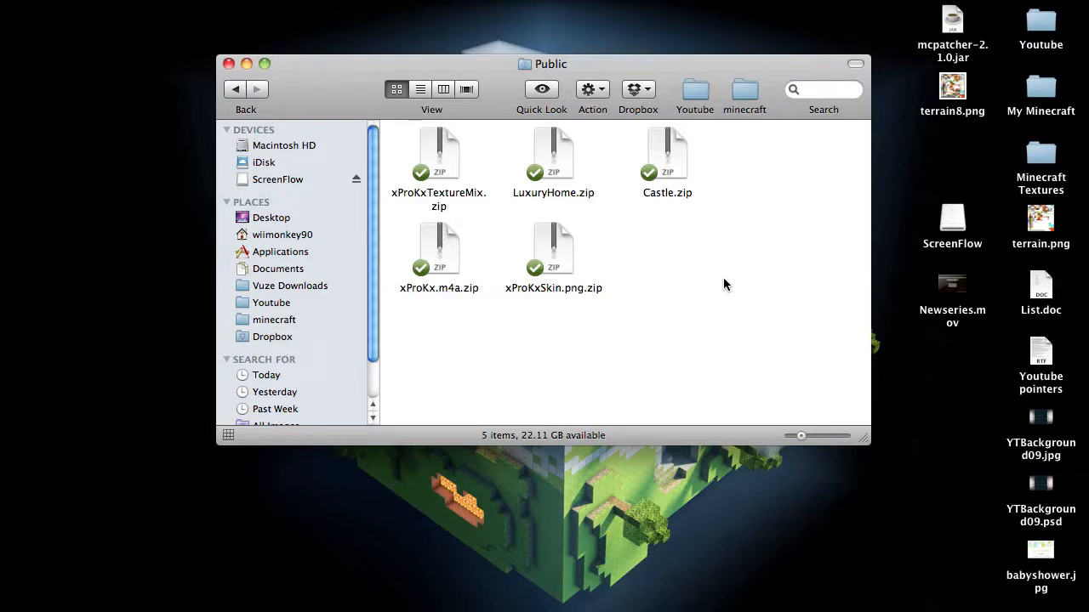
{"action": "mouse_move", "coordinate": [652, 302]}
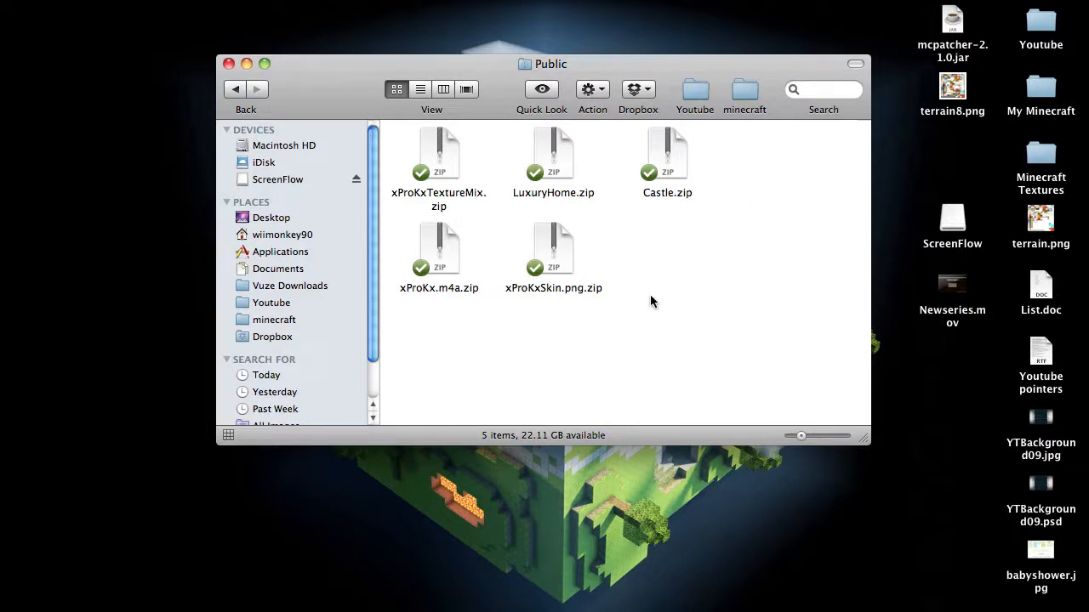
{"action": "mouse_move", "coordinate": [641, 285]}
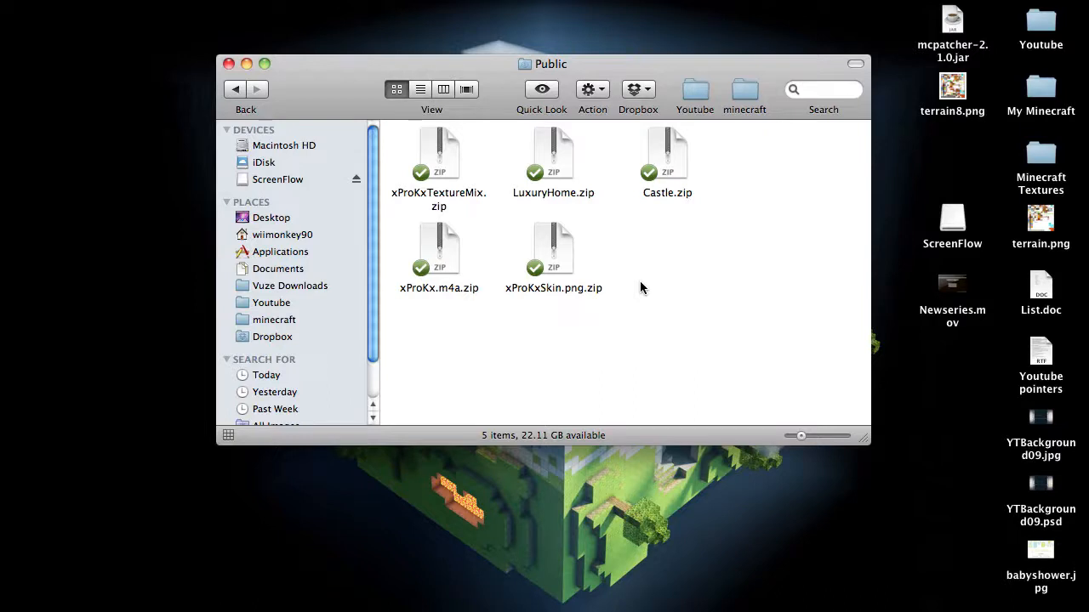
{"action": "mouse_move", "coordinate": [707, 339]}
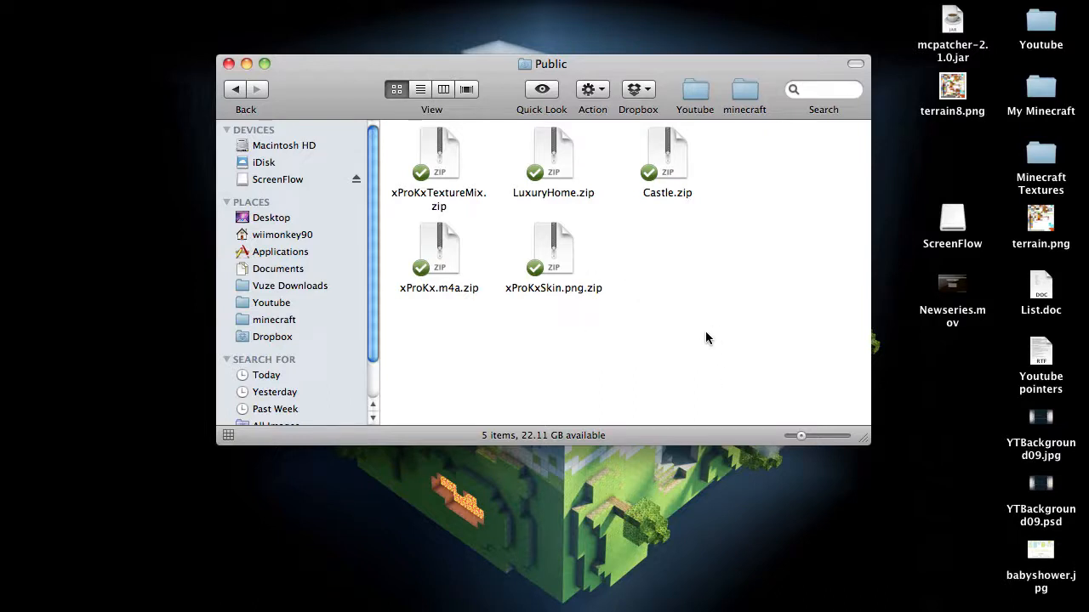
{"action": "mouse_move", "coordinate": [693, 347]}
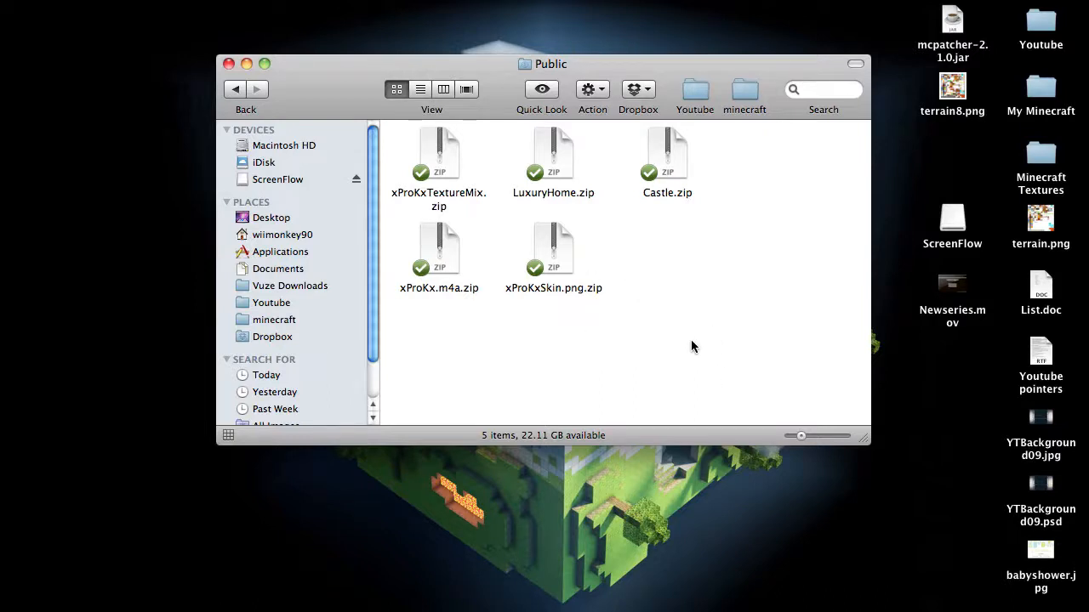